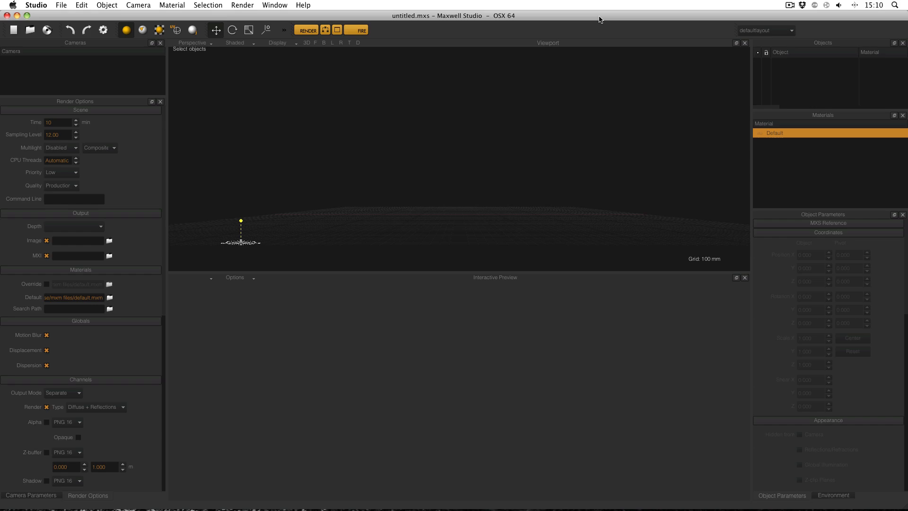
{"action": "mouse_move", "coordinate": [561, 100]}
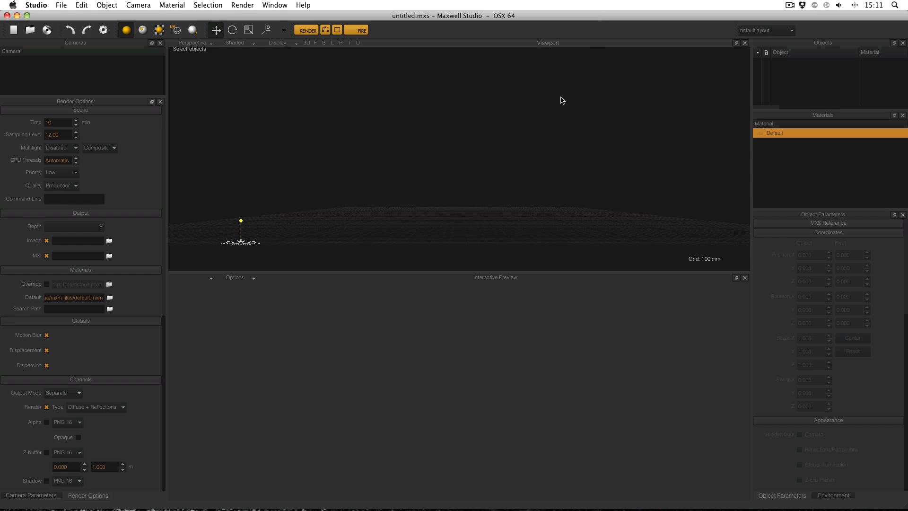
{"action": "mouse_move", "coordinate": [341, 111]}
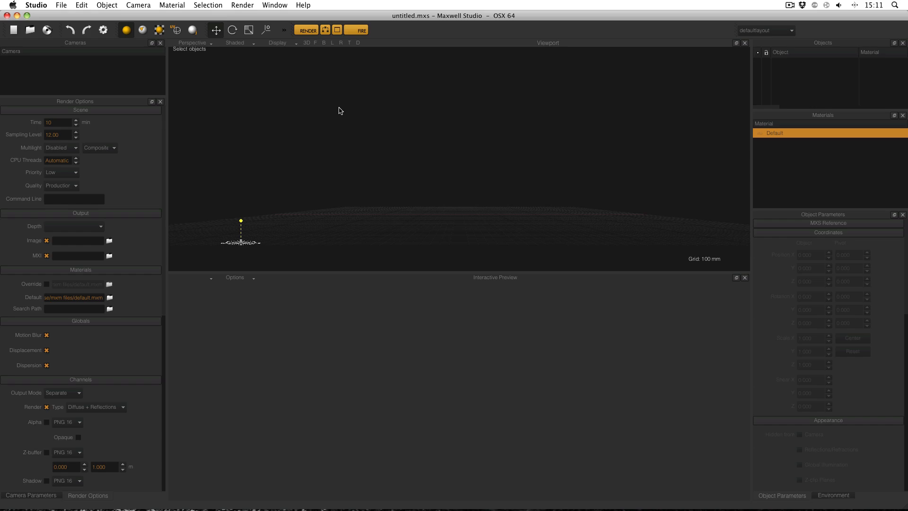
{"action": "mouse_move", "coordinate": [348, 112]}
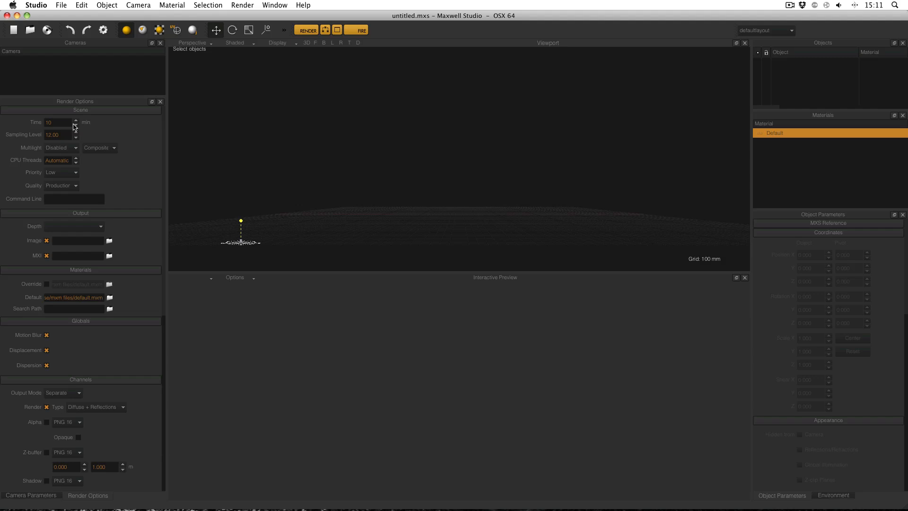
- Close the Interactive Preview to enlarge the viewport and collapse the Tone Mapping group
{"action": "left_click", "coordinate": [56, 122]}
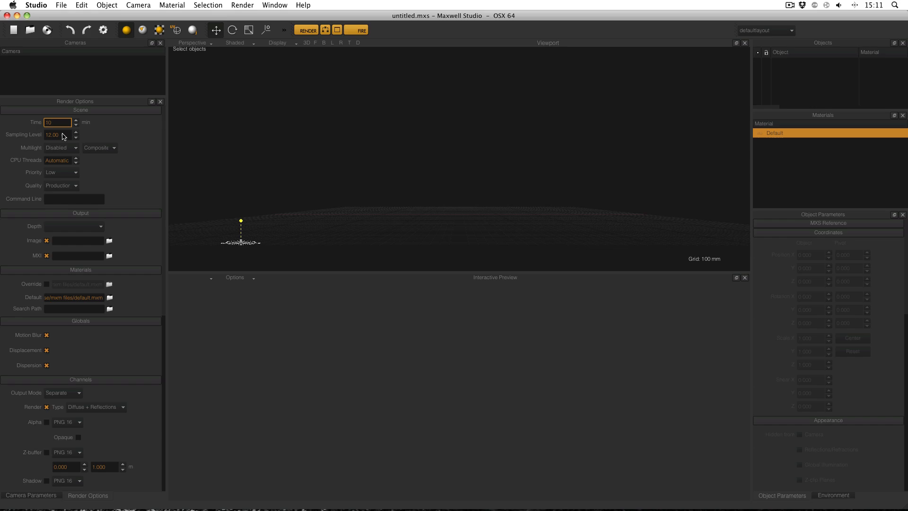
{"action": "mouse_move", "coordinate": [457, 166]}
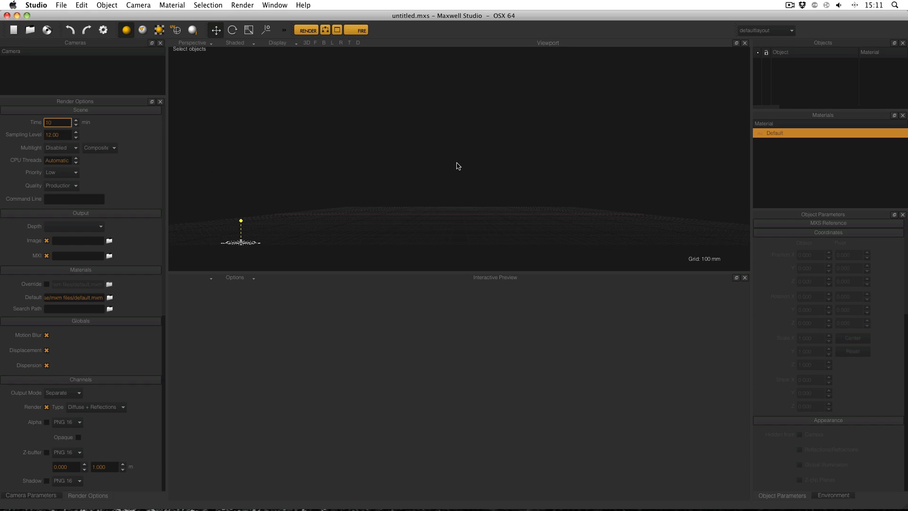
{"action": "mouse_move", "coordinate": [632, 187]}
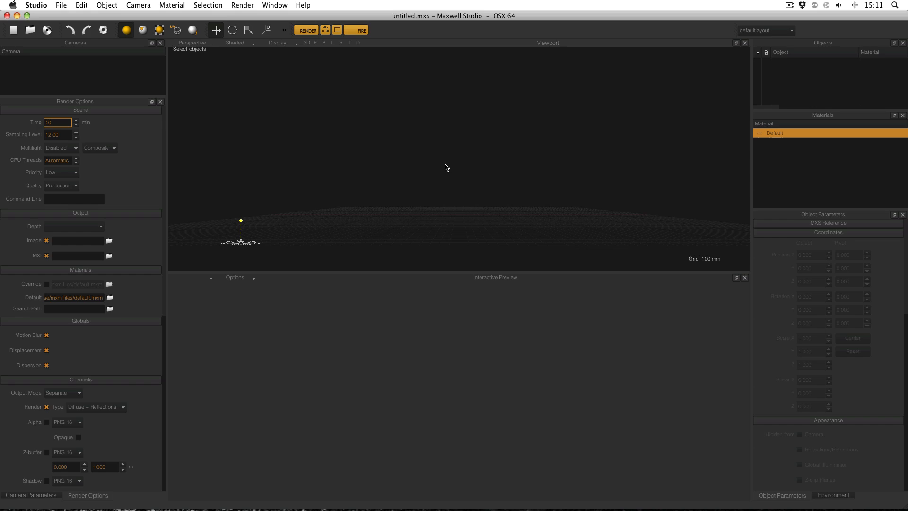
{"action": "mouse_move", "coordinate": [176, 54]}
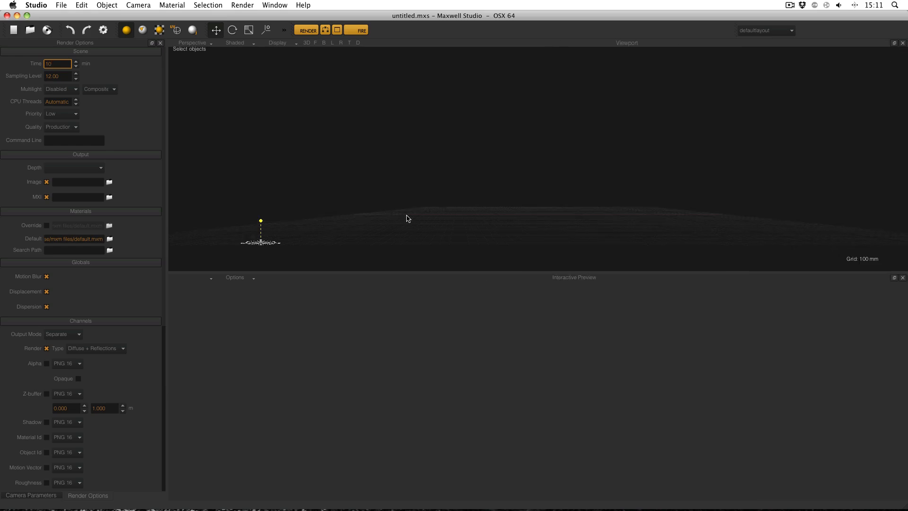
{"action": "left_click", "coordinate": [32, 495]}
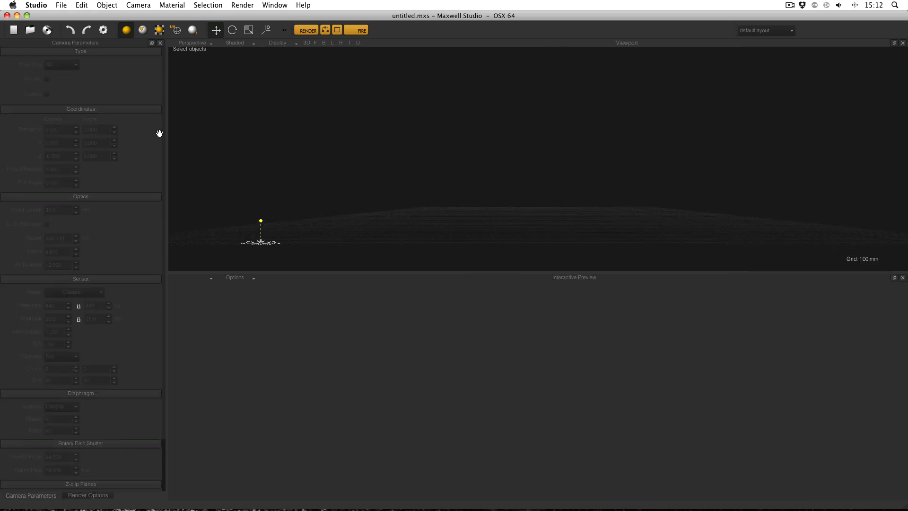
{"action": "left_click", "coordinate": [88, 494]}
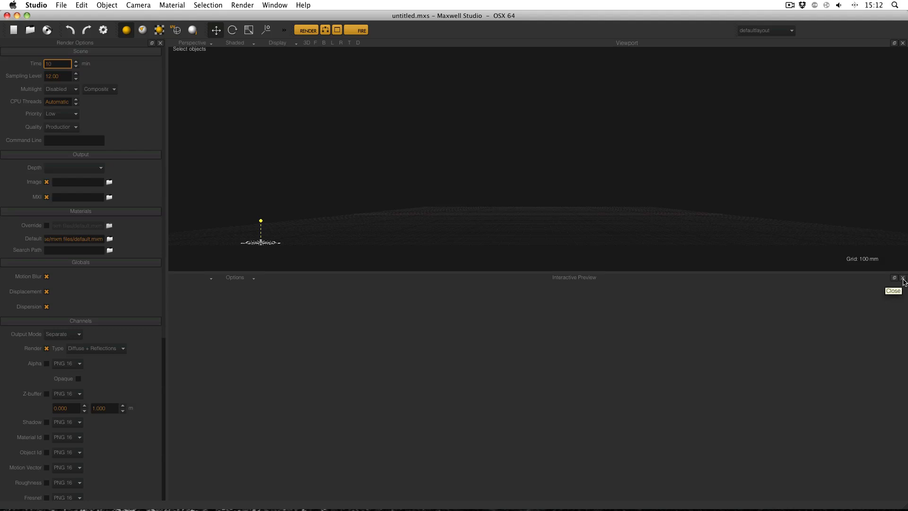
{"action": "left_click", "coordinate": [902, 277]}
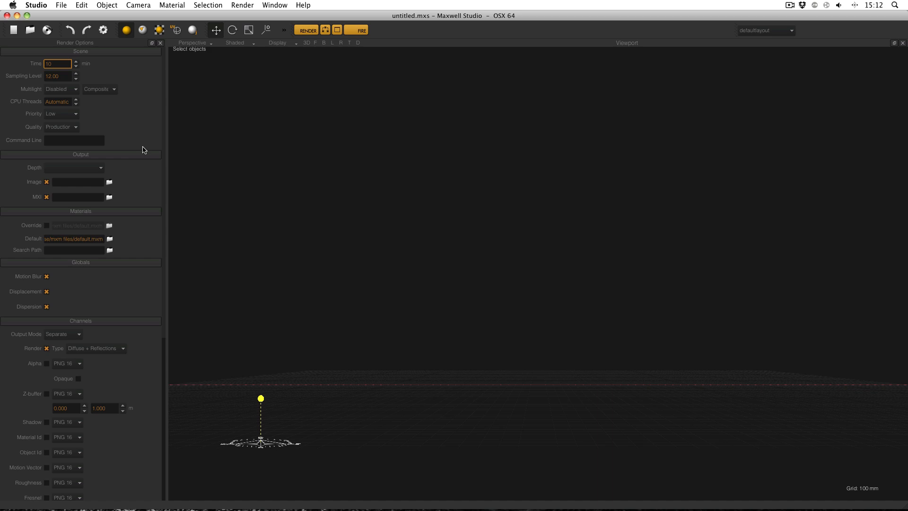
{"action": "mouse_move", "coordinate": [250, 182]}
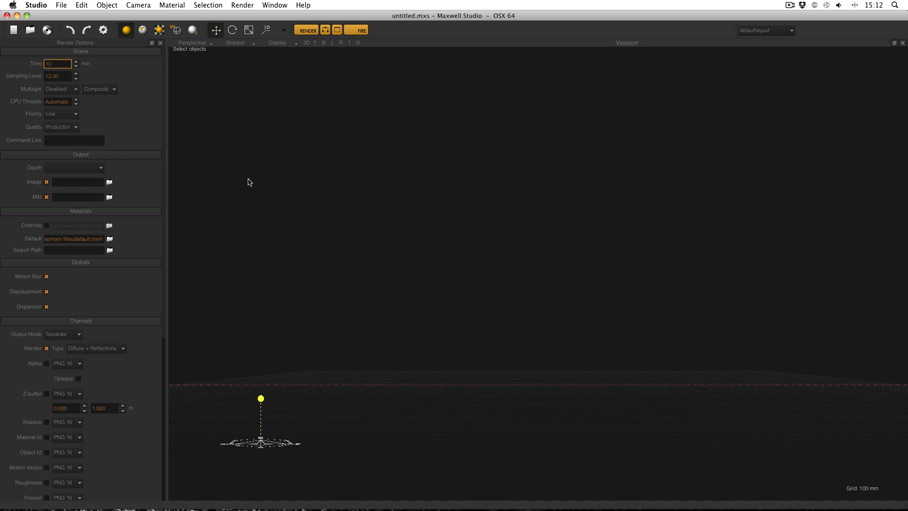
{"action": "mouse_move", "coordinate": [136, 157]}
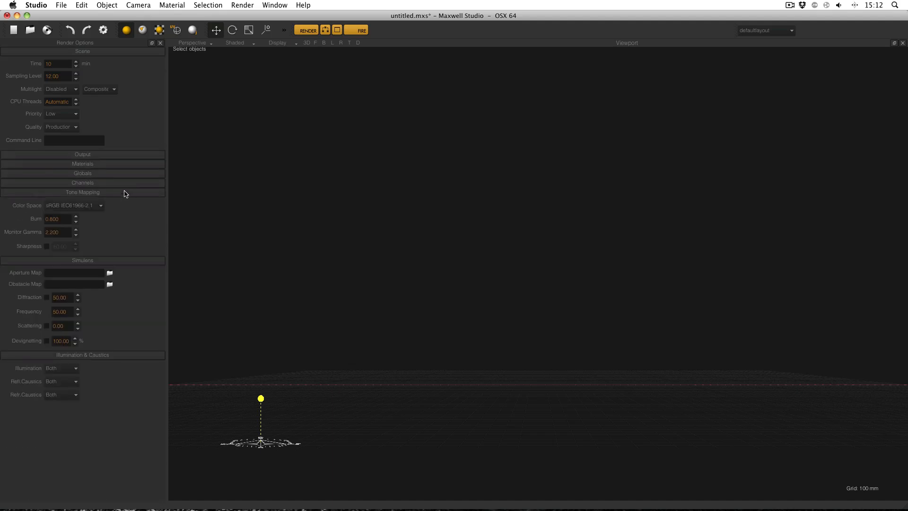
{"action": "left_click", "coordinate": [82, 192]}
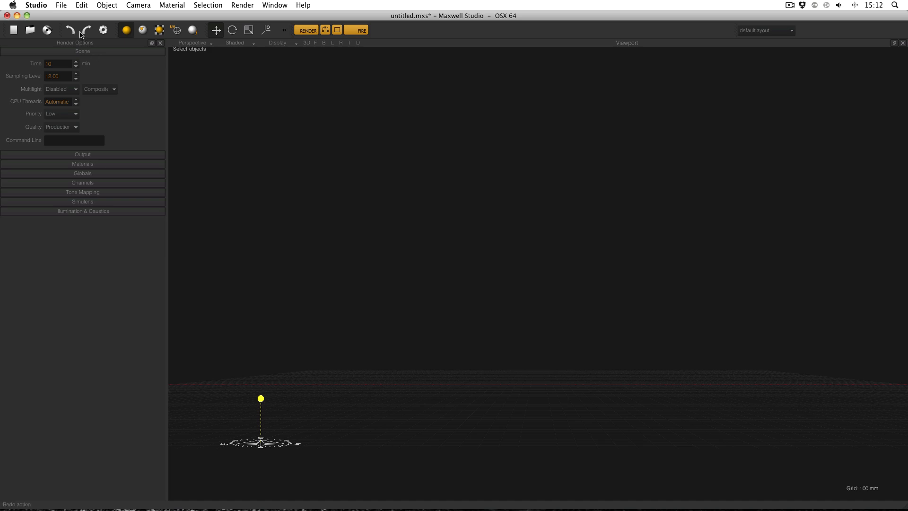
- Open cornell_v2 from the scenes library as a new scene, discarding untitled changes
{"action": "left_click", "coordinate": [61, 5]}
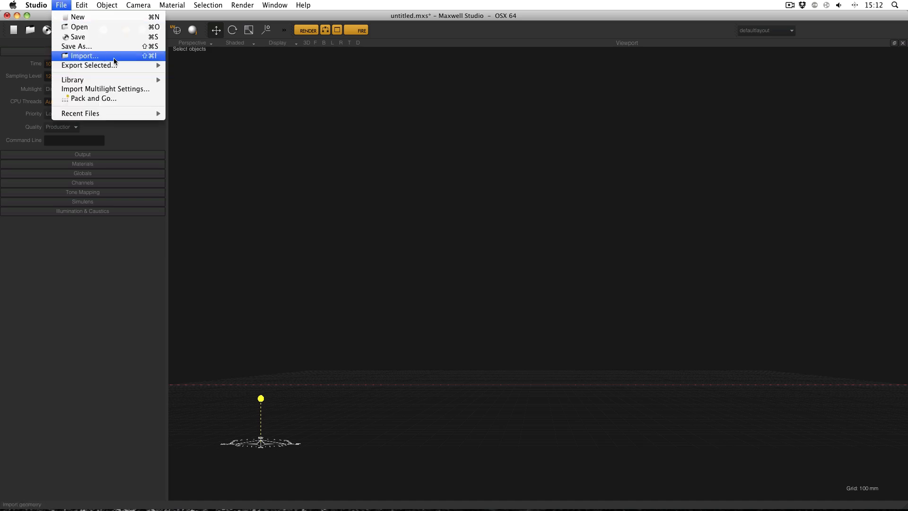
{"action": "mouse_move", "coordinate": [73, 80]}
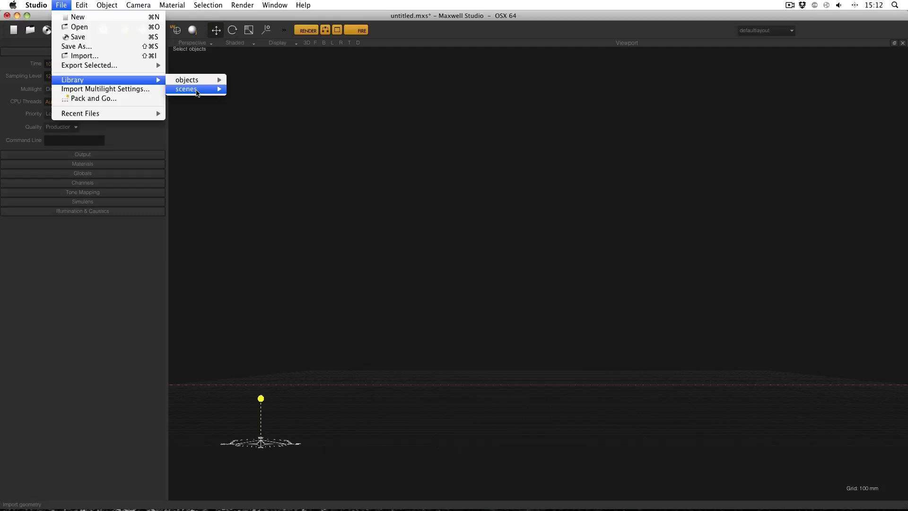
{"action": "mouse_move", "coordinate": [248, 89]}
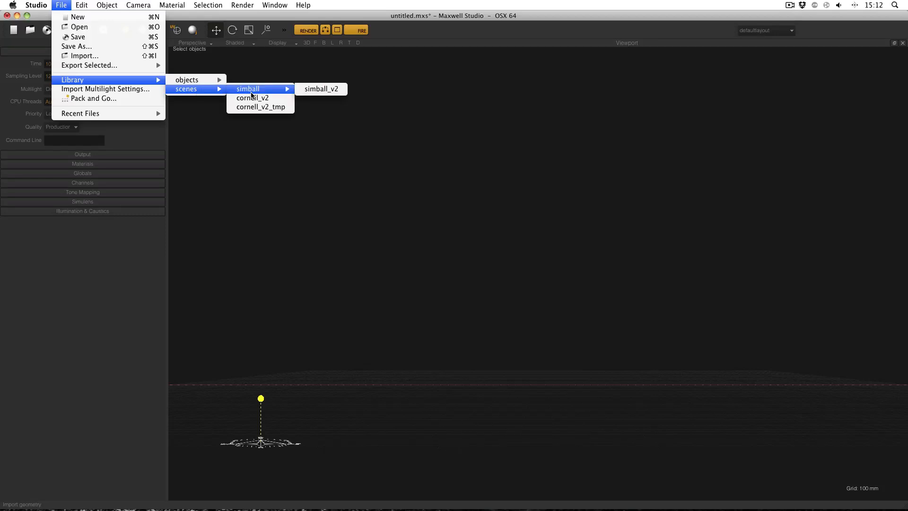
{"action": "mouse_move", "coordinate": [261, 98]}
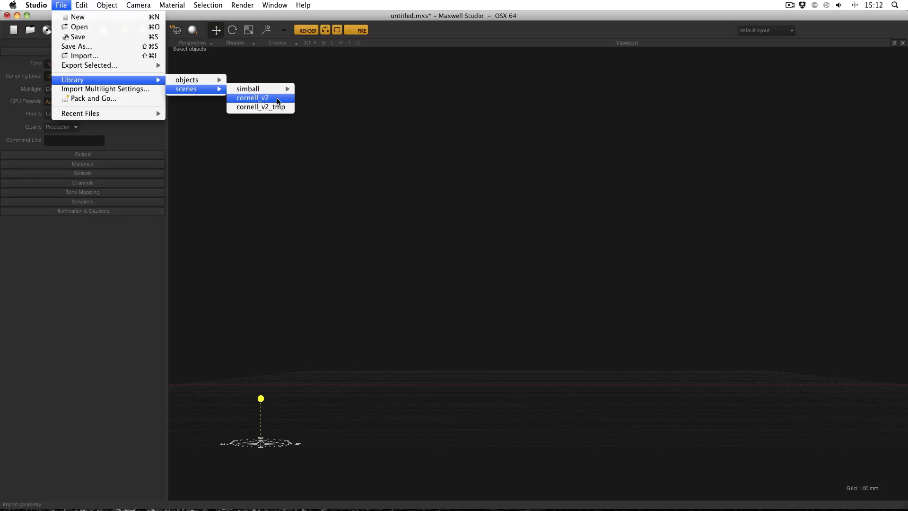
{"action": "left_click", "coordinate": [252, 98]}
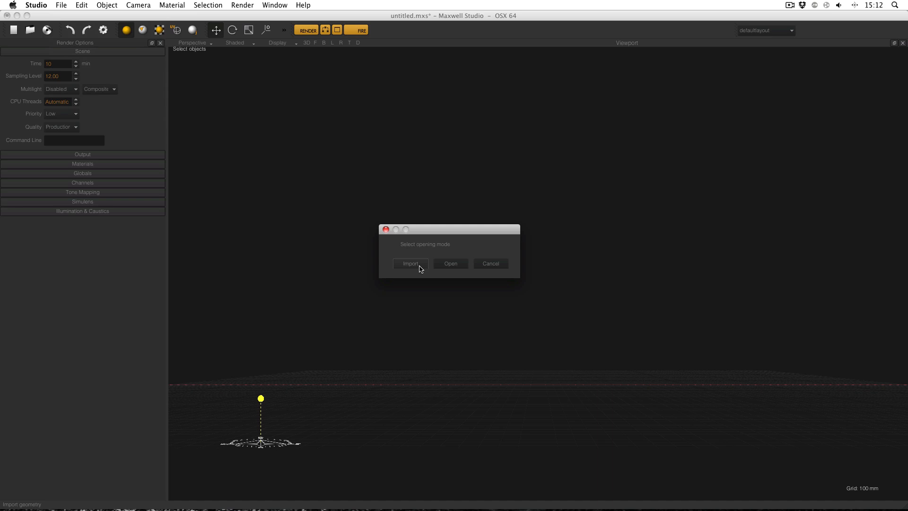
{"action": "mouse_move", "coordinate": [440, 268]}
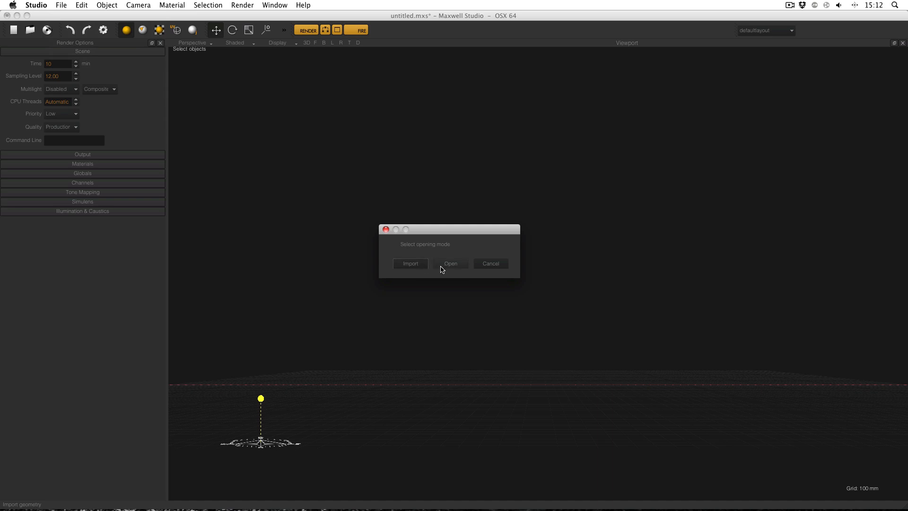
{"action": "mouse_move", "coordinate": [450, 268]}
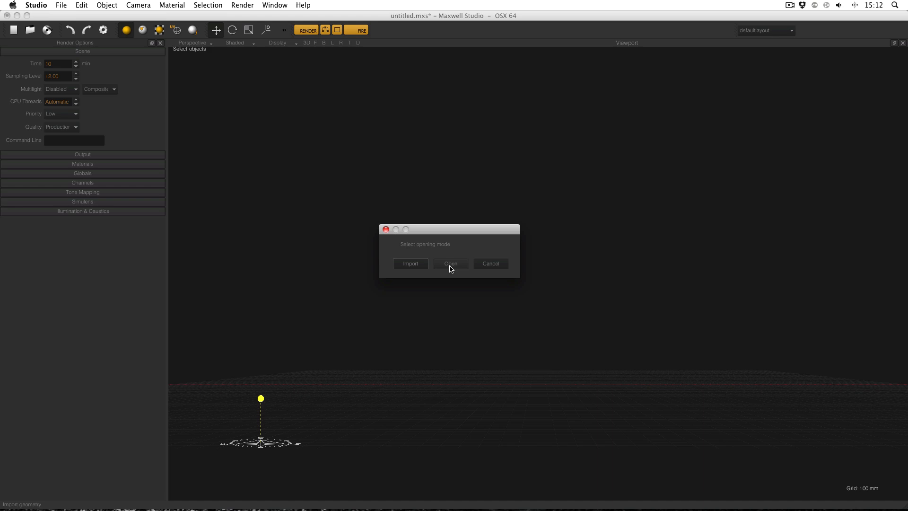
{"action": "left_click", "coordinate": [451, 263]}
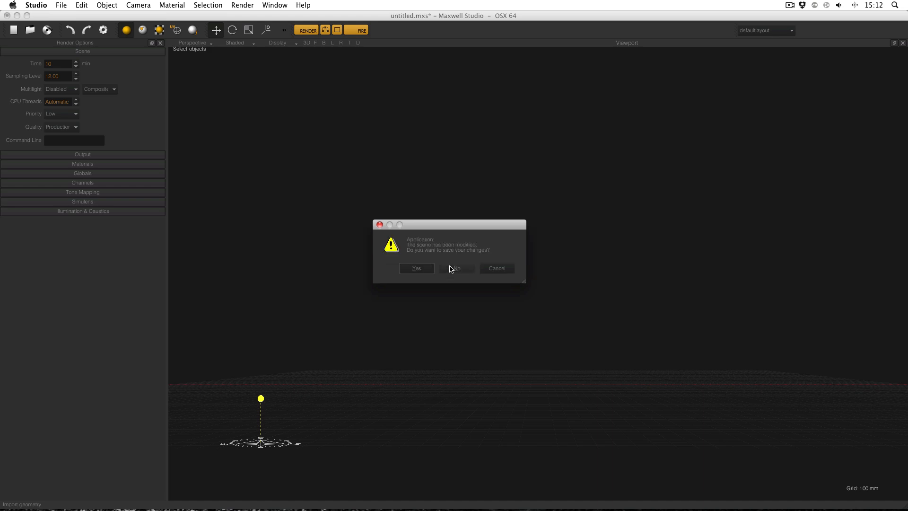
{"action": "mouse_move", "coordinate": [457, 240]}
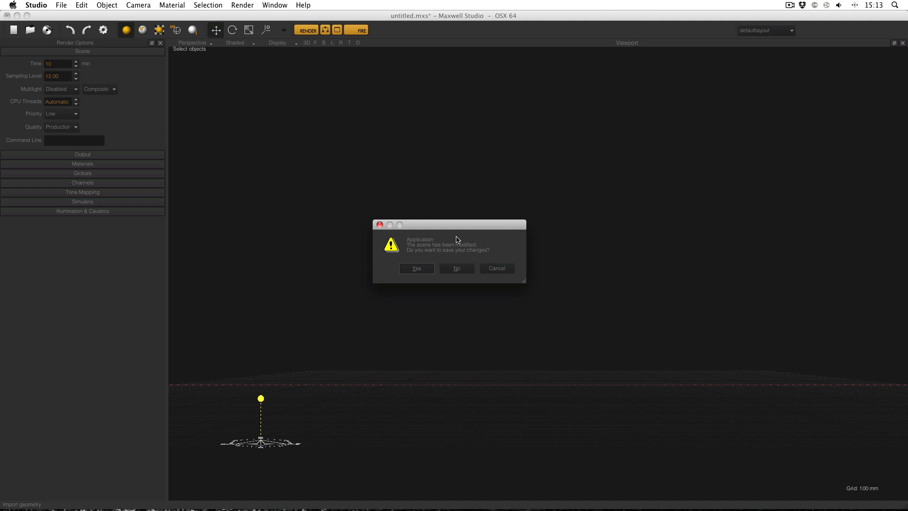
{"action": "mouse_move", "coordinate": [449, 234]}
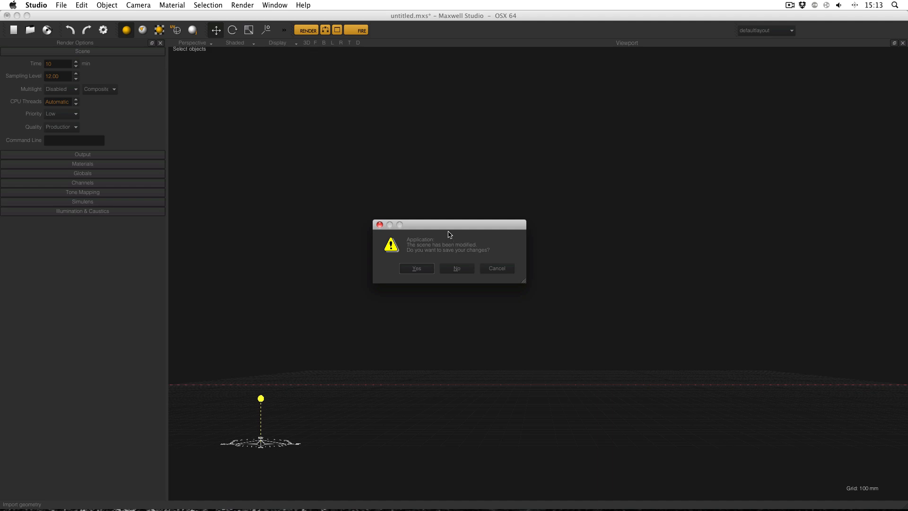
{"action": "left_click", "coordinate": [457, 269]}
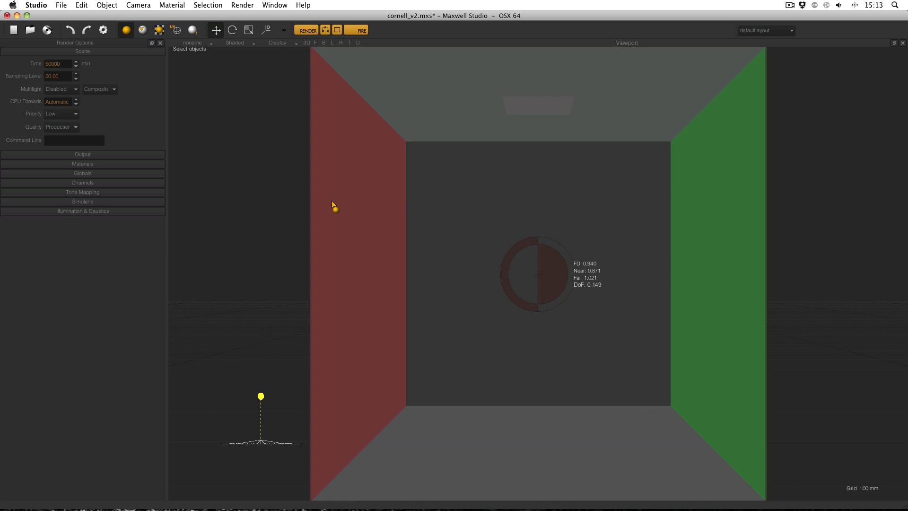
{"action": "mouse_move", "coordinate": [317, 131]}
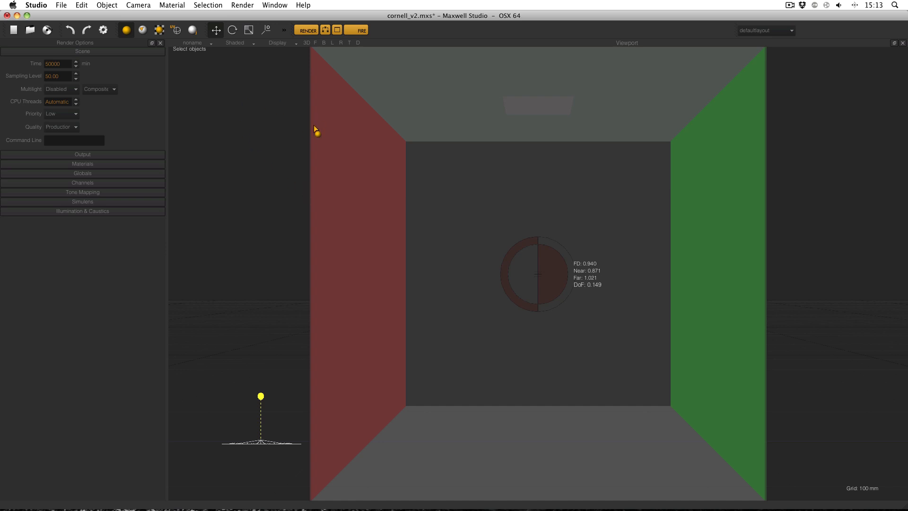
{"action": "mouse_move", "coordinate": [298, 120]}
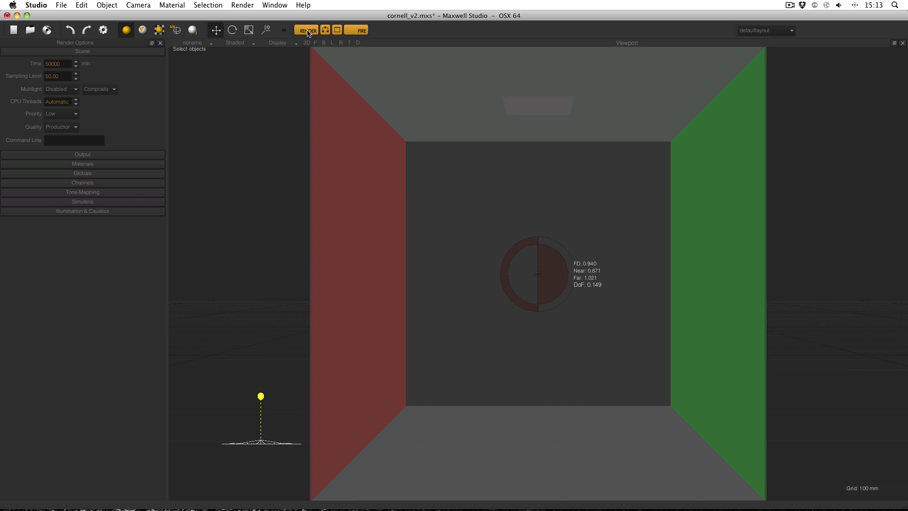
{"action": "mouse_move", "coordinate": [306, 29]}
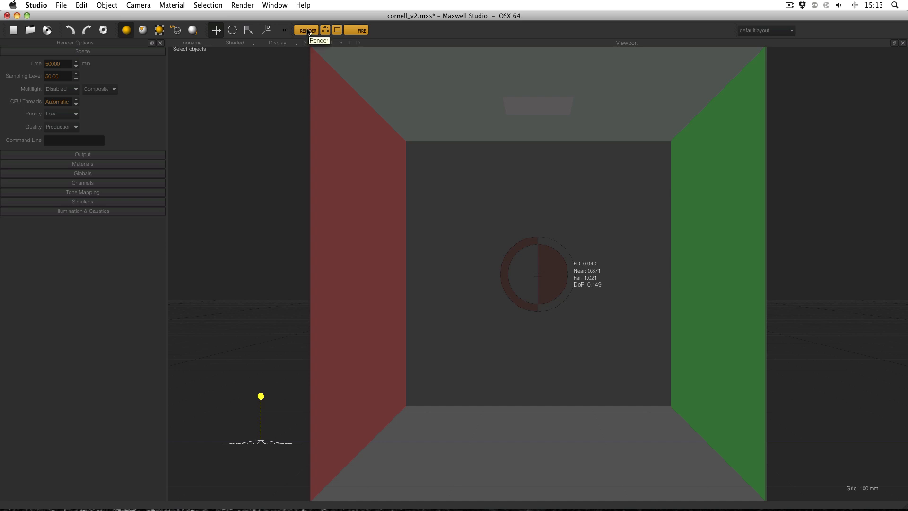
- Launch the cornell_v2 render in Maxwell Render, accepting the overwrite warning
{"action": "left_click", "coordinate": [306, 29]}
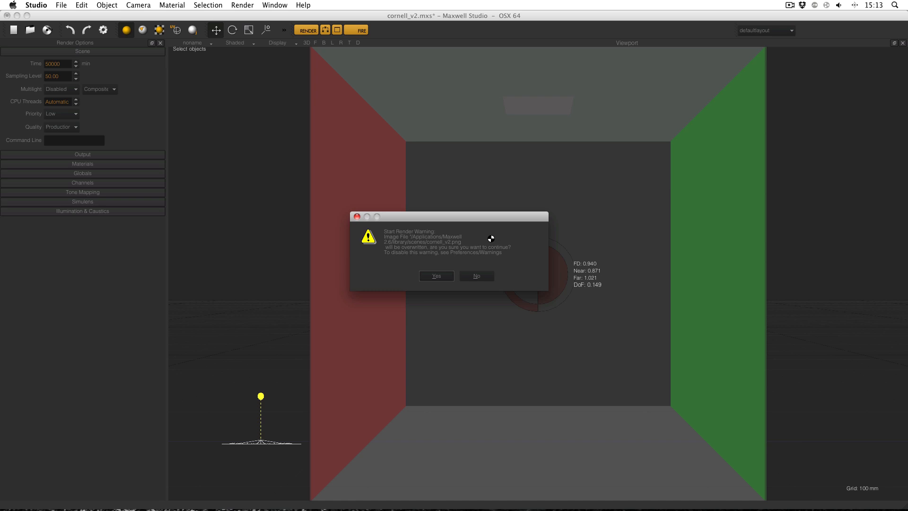
{"action": "mouse_move", "coordinate": [483, 240]}
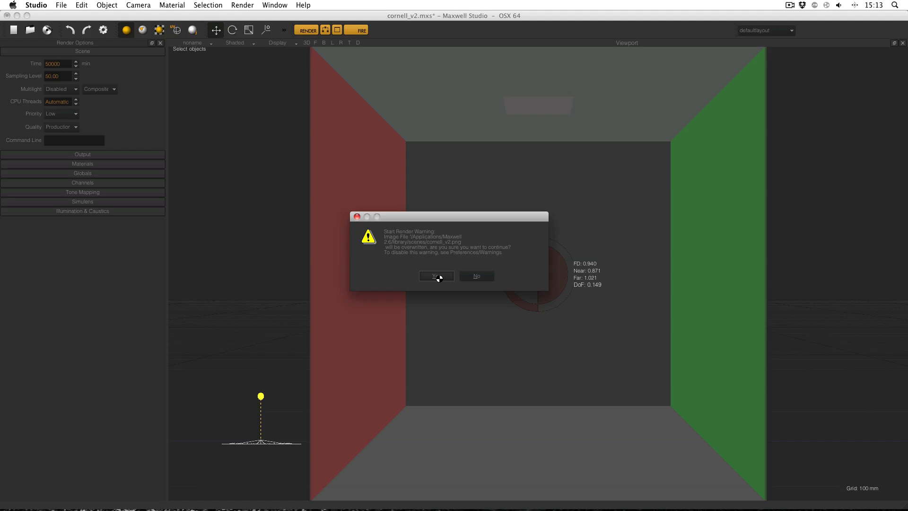
{"action": "left_click", "coordinate": [436, 276]}
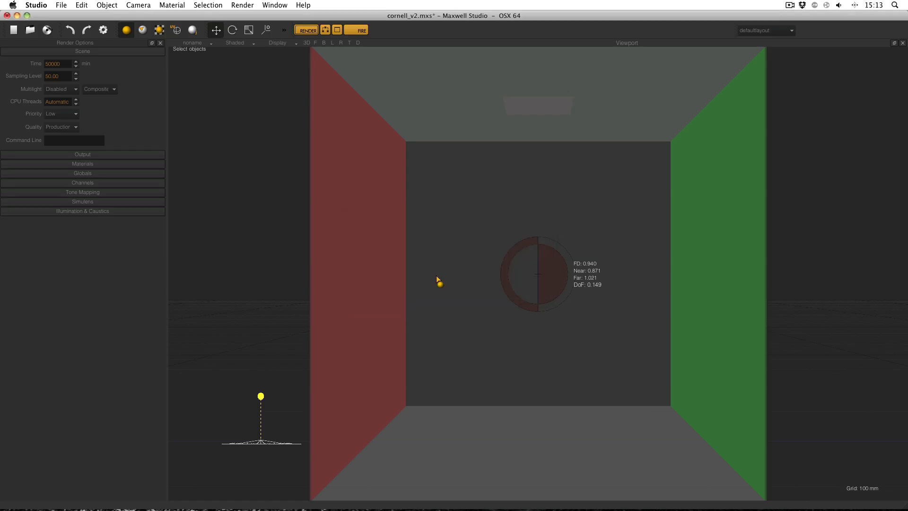
{"action": "left_click", "coordinate": [306, 29]}
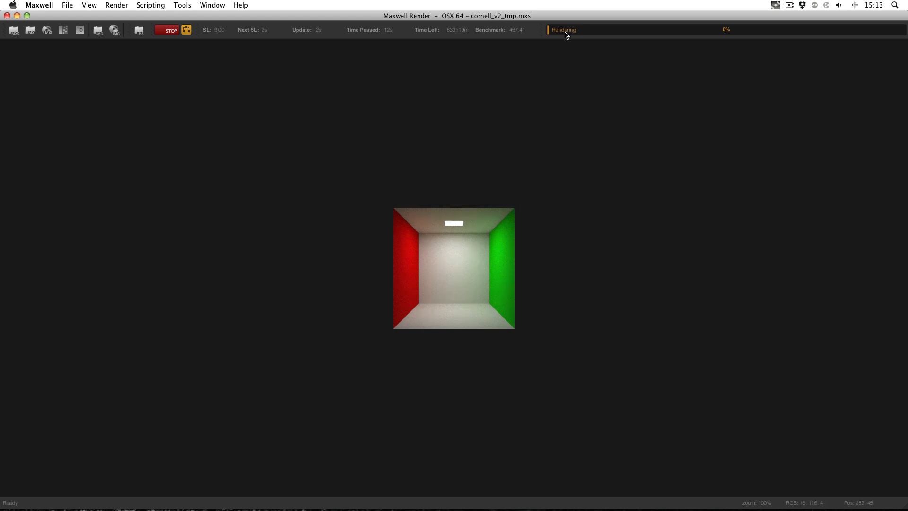
{"action": "mouse_move", "coordinate": [572, 103]}
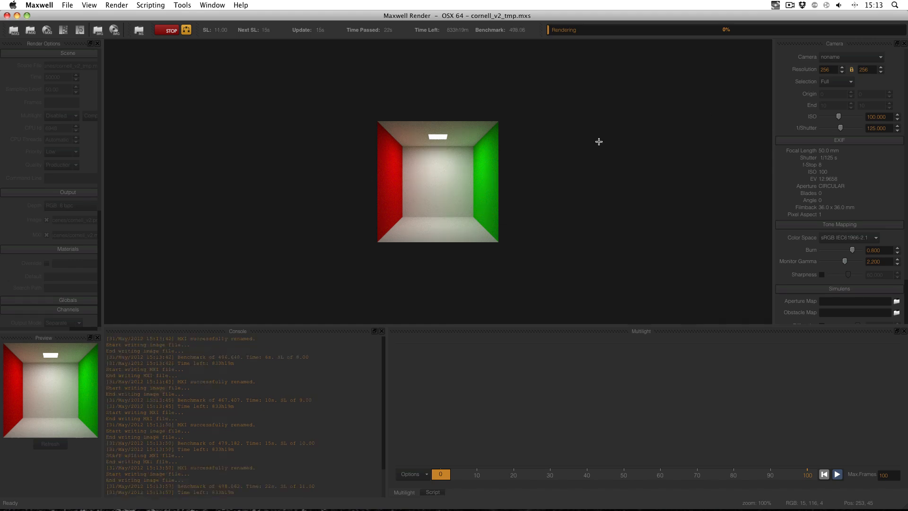
{"action": "mouse_move", "coordinate": [299, 160]}
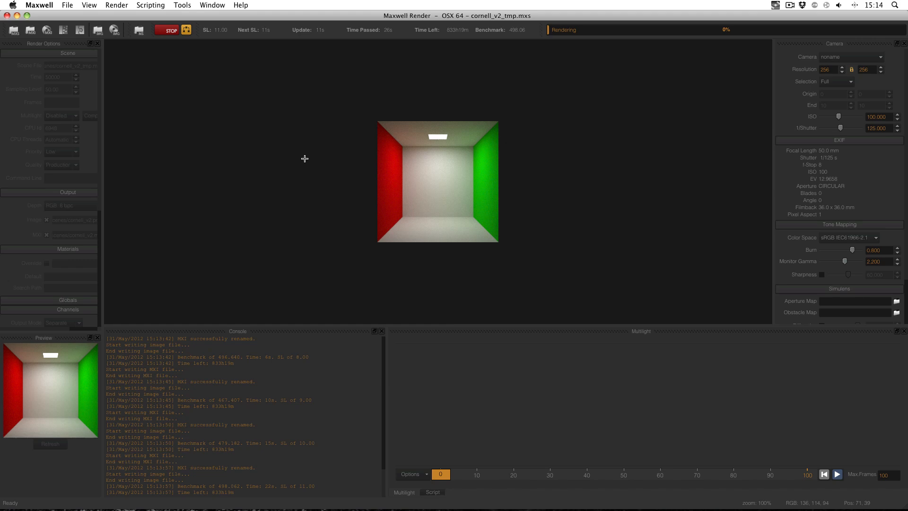
{"action": "mouse_move", "coordinate": [373, 149]}
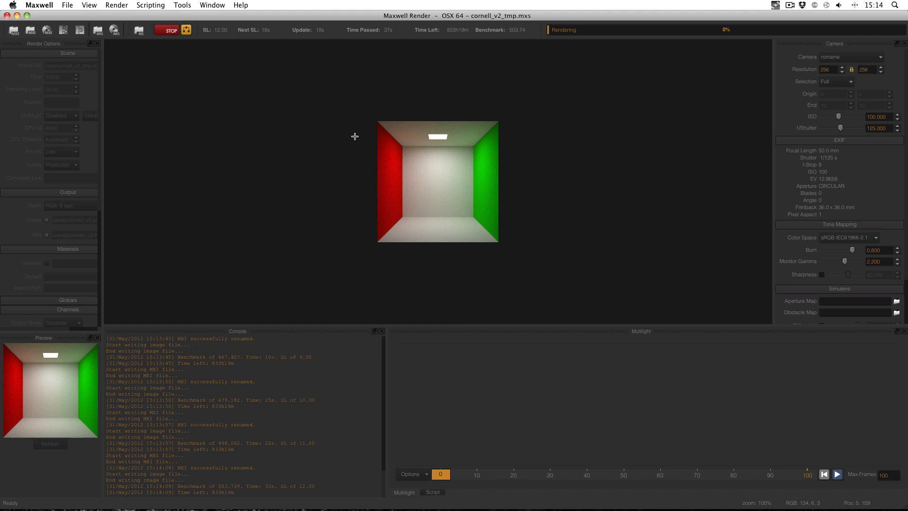
{"action": "mouse_move", "coordinate": [235, 38]}
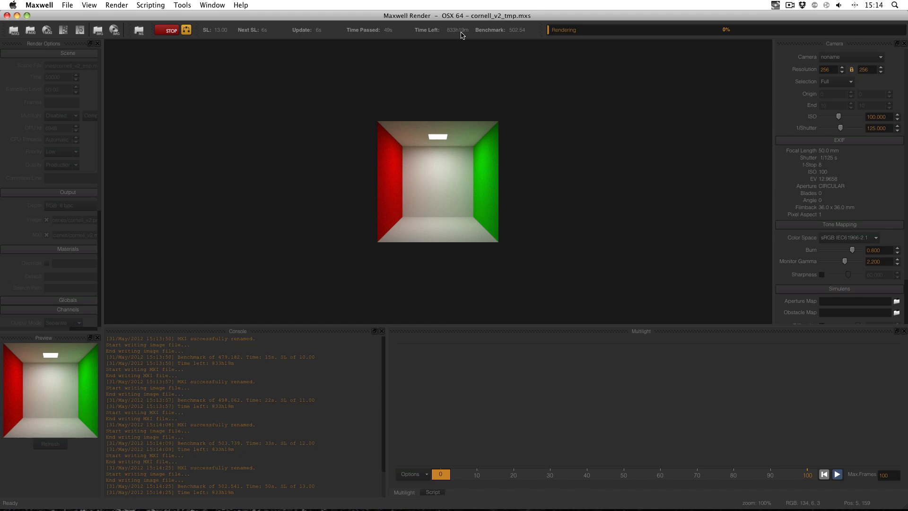
{"action": "mouse_move", "coordinate": [212, 38]}
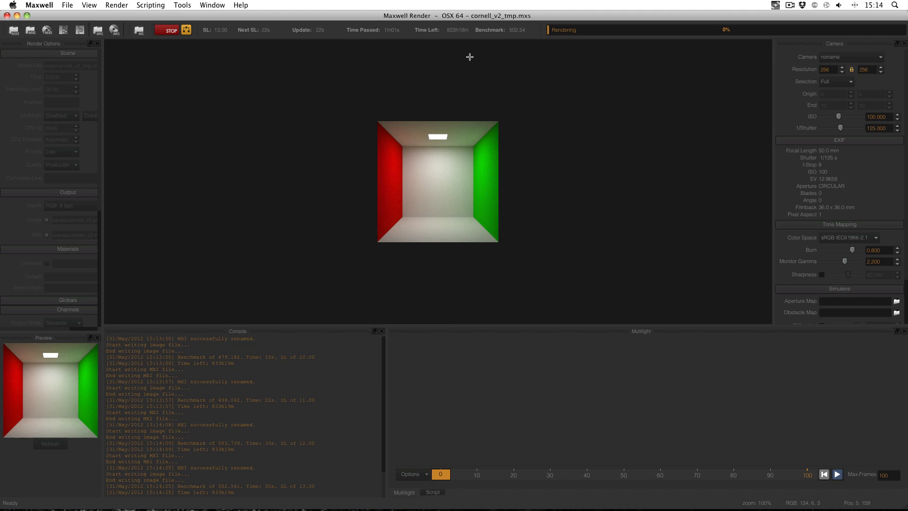
{"action": "mouse_move", "coordinate": [464, 88]}
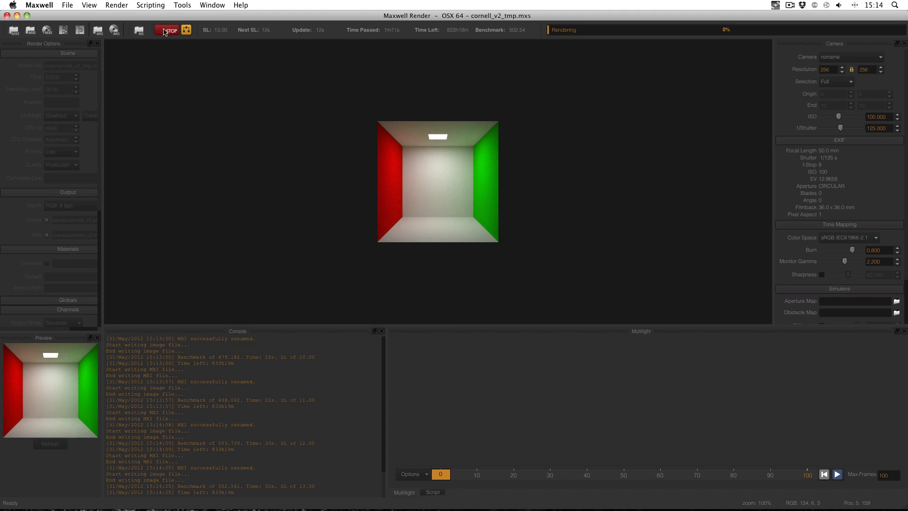
- Stop the render at SL 13.96 and return to Maxwell Studio
{"action": "left_click", "coordinate": [168, 30]}
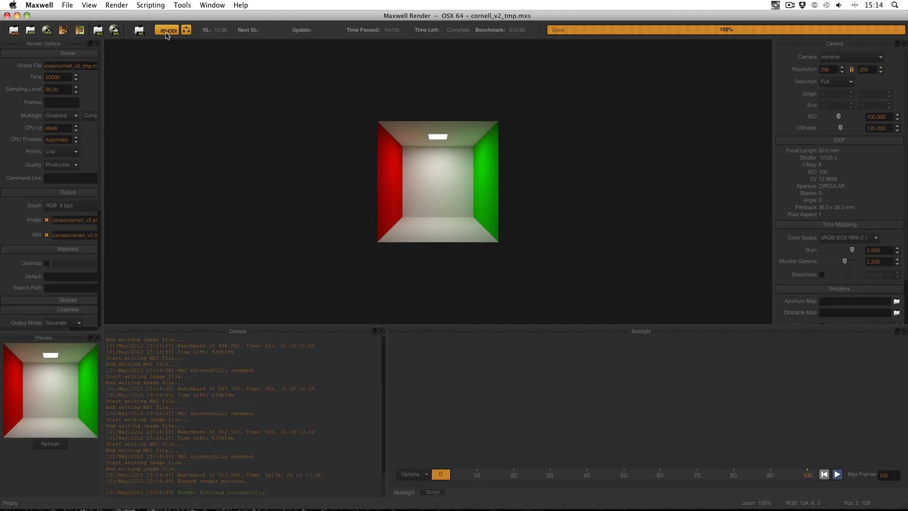
{"action": "left_click", "coordinate": [39, 6]}
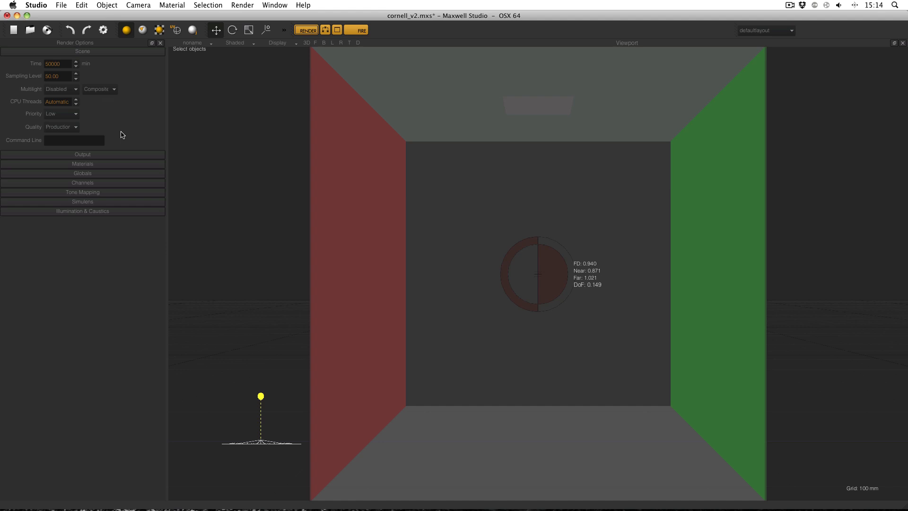
{"action": "mouse_move", "coordinate": [114, 121]}
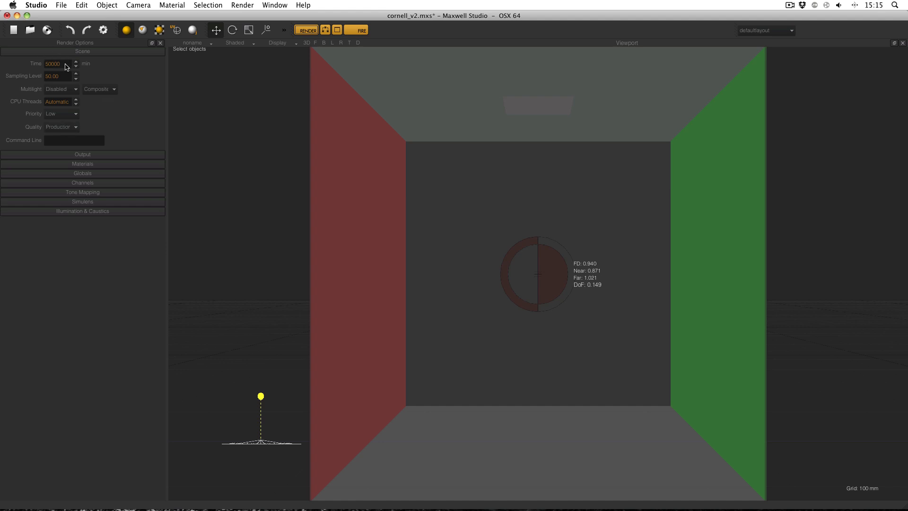
- Set the render Time limit to 1 minute and re-render the Cornell box
{"action": "left_click", "coordinate": [56, 76]}
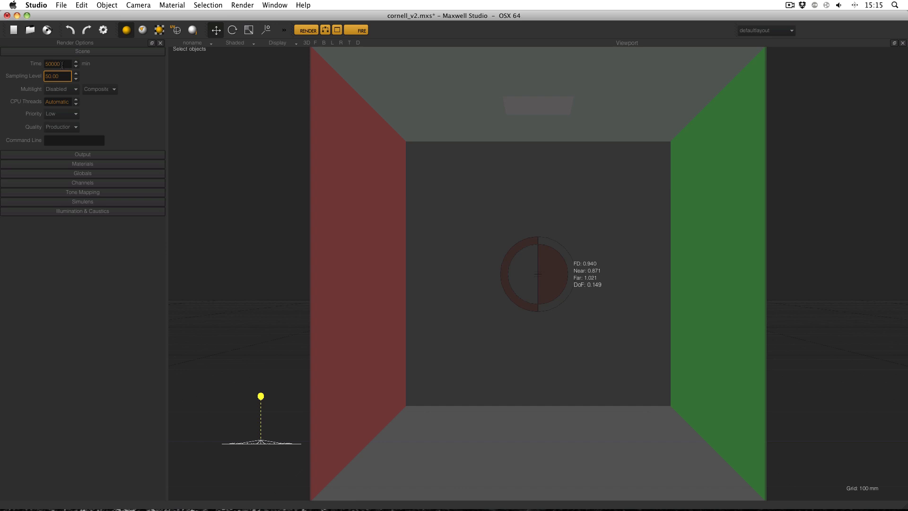
{"action": "left_click", "coordinate": [56, 63]}
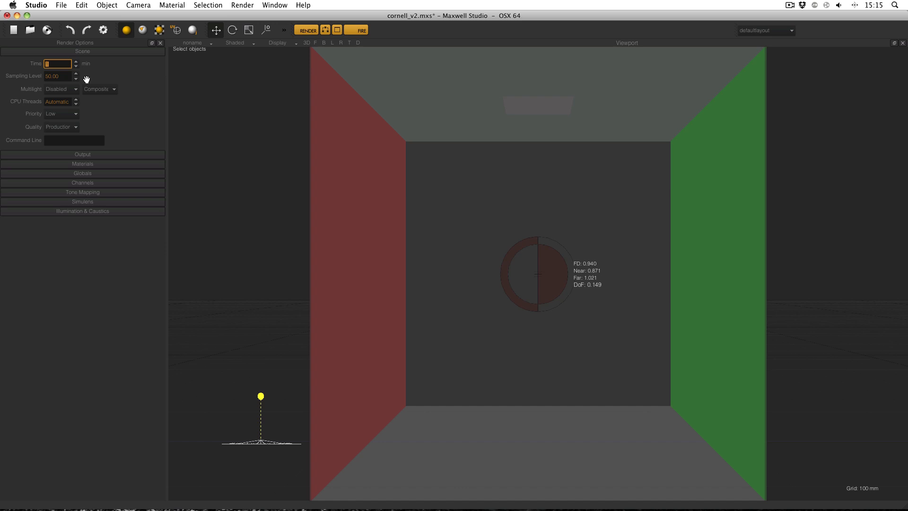
{"action": "left_click", "coordinate": [56, 75]}
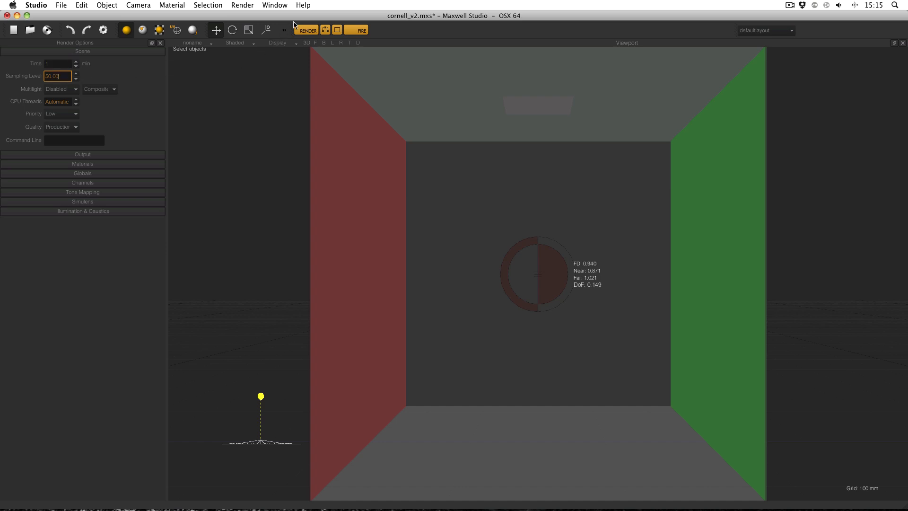
{"action": "left_click", "coordinate": [306, 30]}
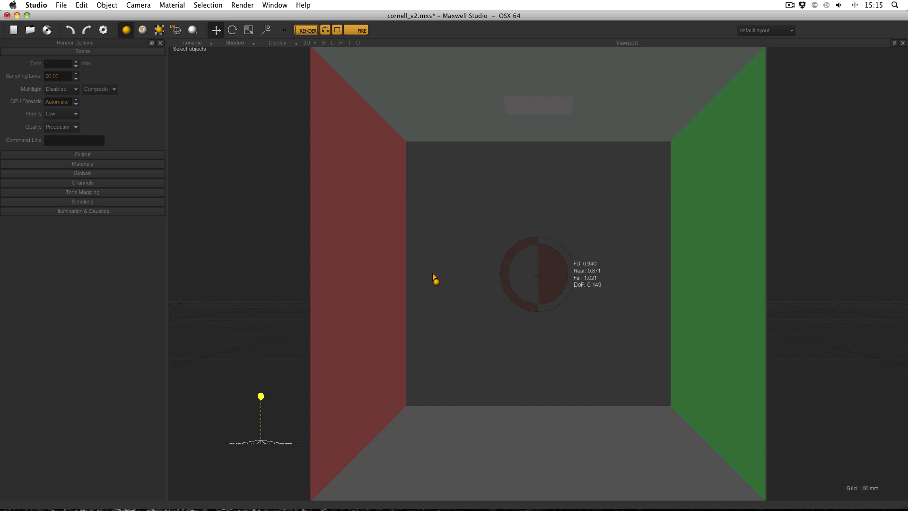
{"action": "left_click", "coordinate": [306, 29]}
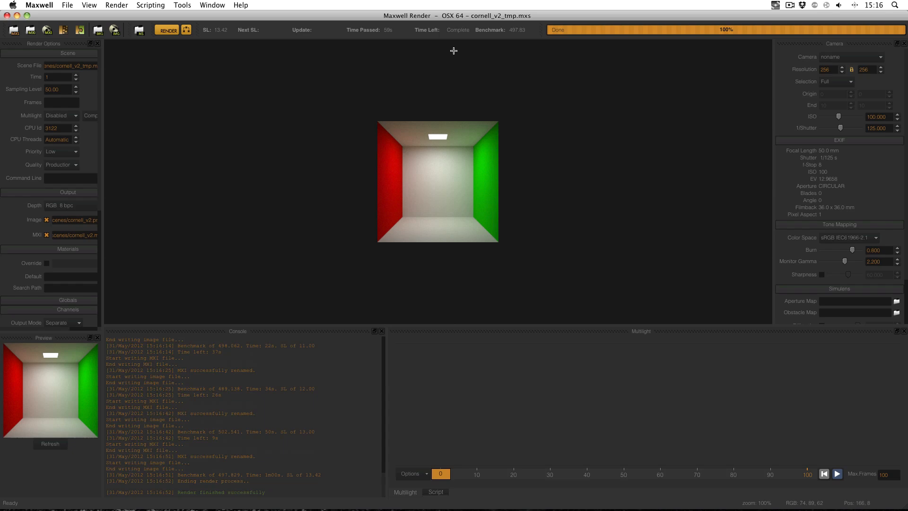
{"action": "mouse_move", "coordinate": [219, 41]}
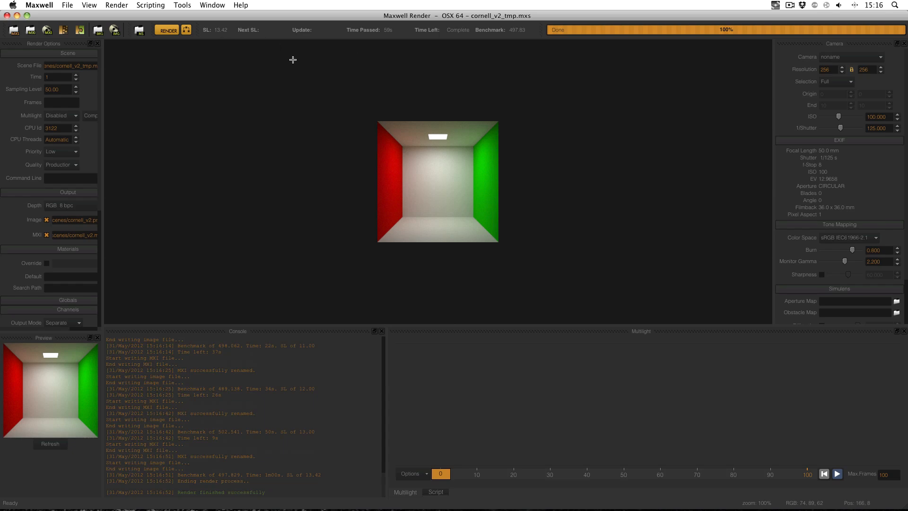
{"action": "mouse_move", "coordinate": [394, 43]}
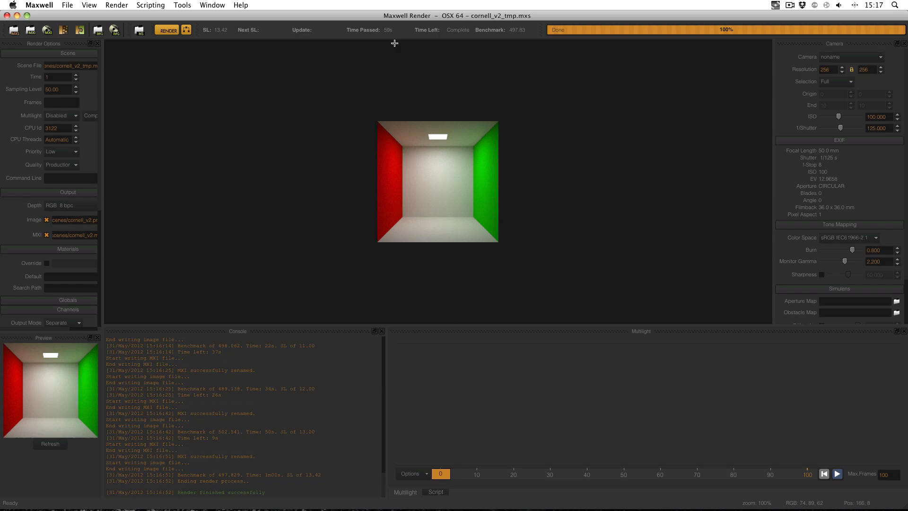
{"action": "mouse_move", "coordinate": [152, 127]}
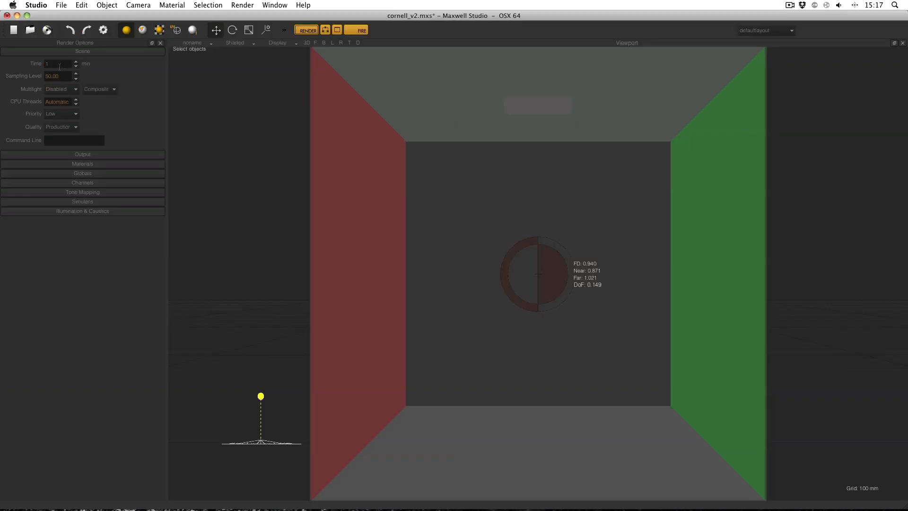
- Render the Cornell box at Sampling Level 10, finishing in about 14 seconds
{"action": "left_click", "coordinate": [57, 75]}
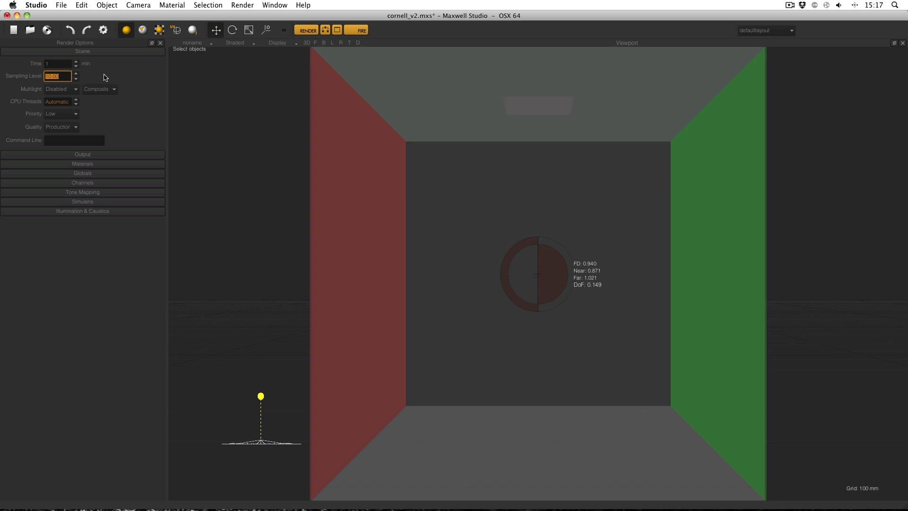
{"action": "left_click", "coordinate": [306, 29]}
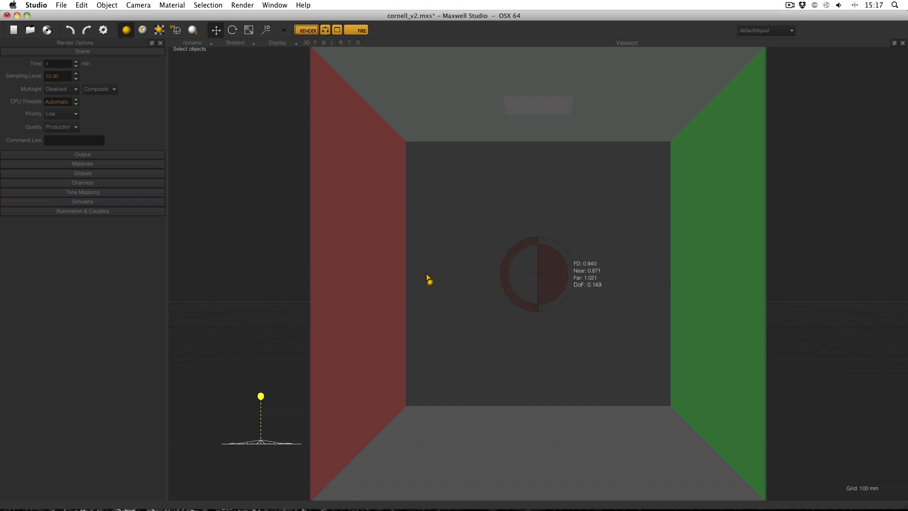
{"action": "left_click", "coordinate": [306, 30]}
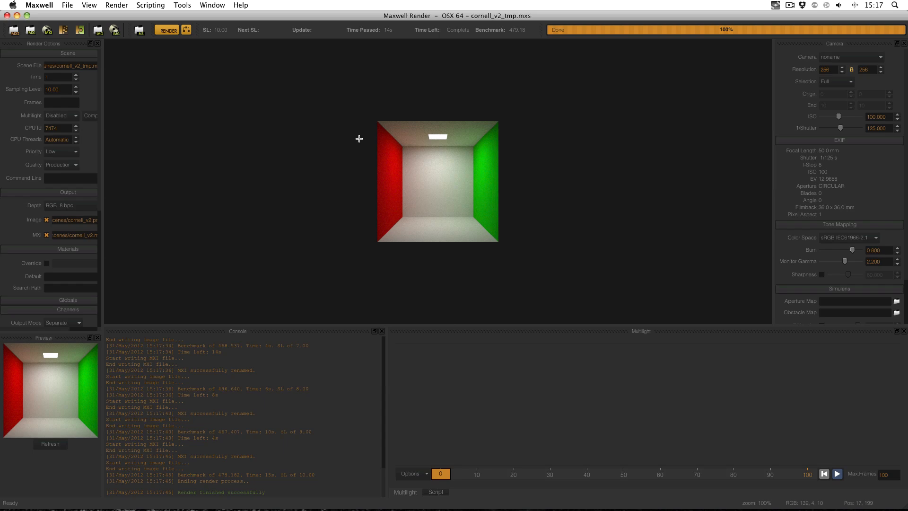
{"action": "mouse_move", "coordinate": [358, 139]}
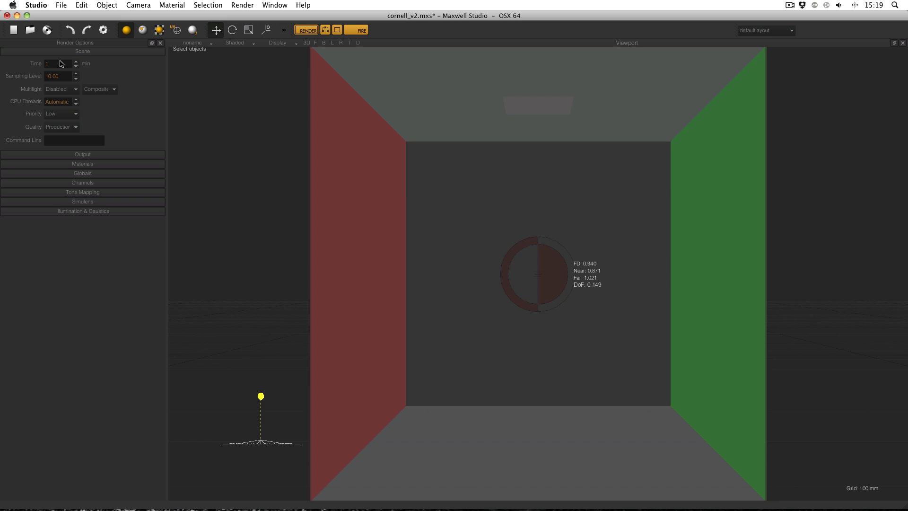
- Enter 9999 minutes as the render Time limit, then select Sampling Level
{"action": "left_click", "coordinate": [56, 63]}
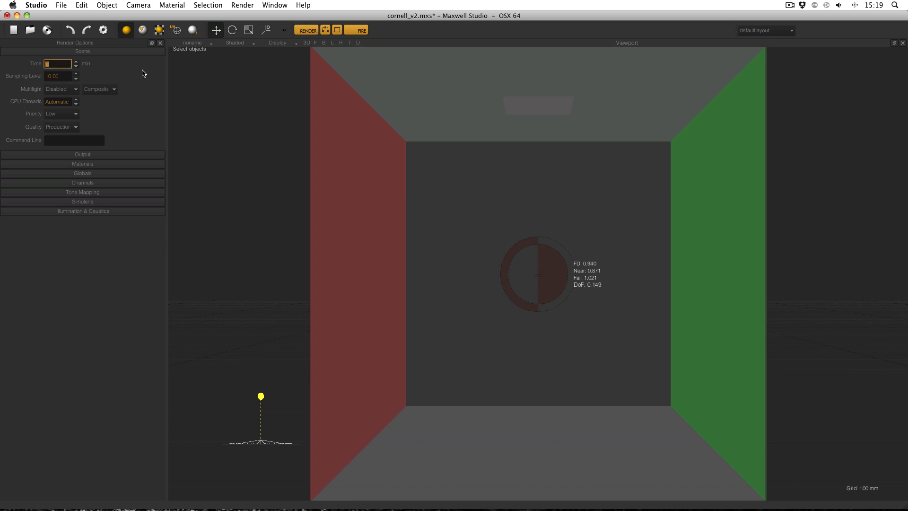
{"action": "type", "text": "9999"}
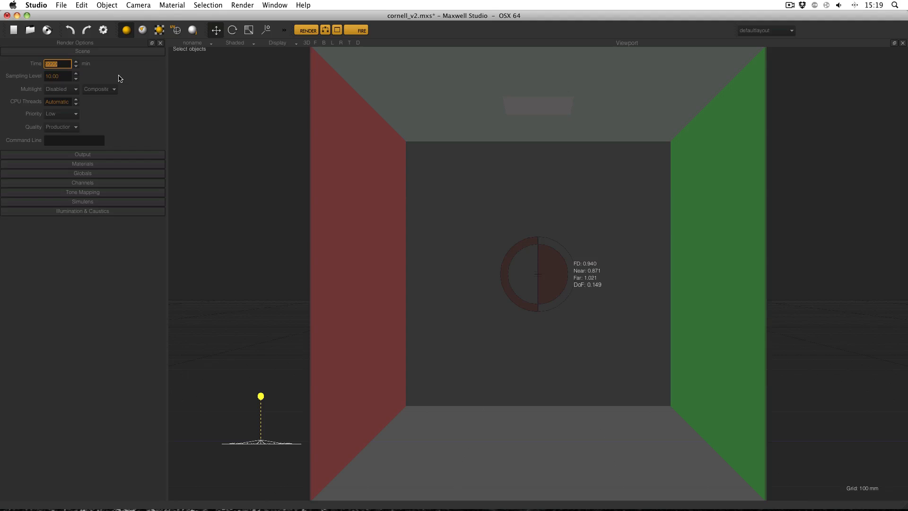
{"action": "mouse_move", "coordinate": [113, 68]}
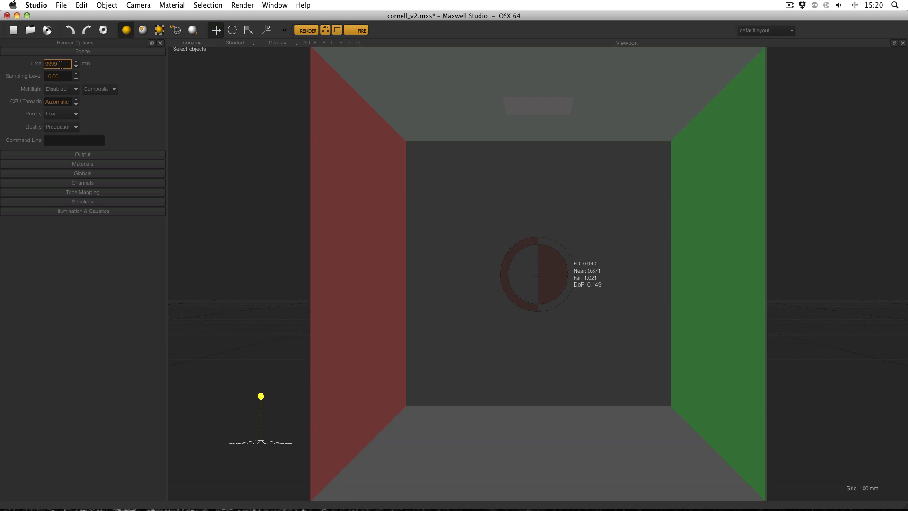
{"action": "left_click", "coordinate": [55, 75]}
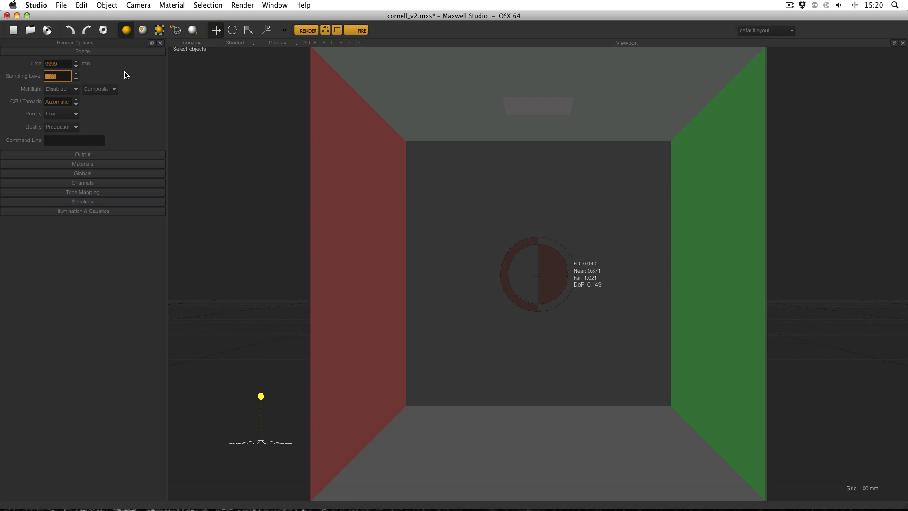
{"action": "mouse_move", "coordinate": [134, 76]}
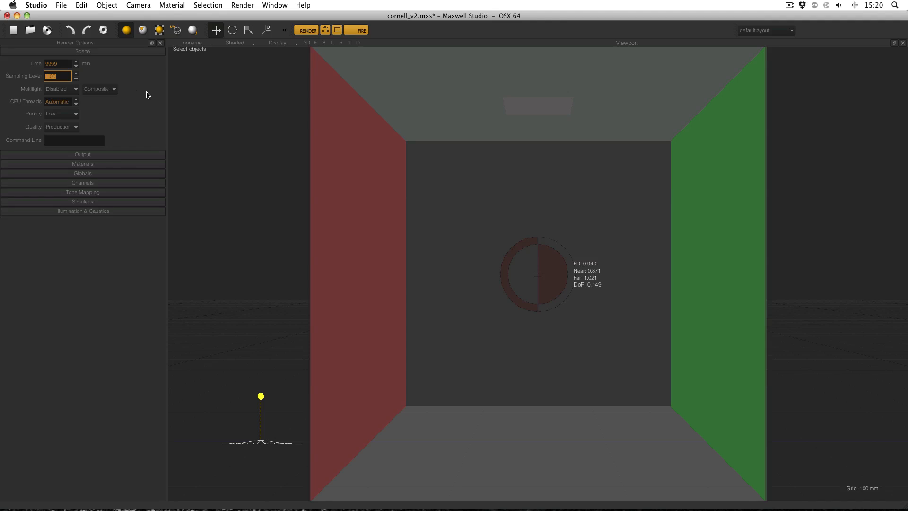
{"action": "mouse_move", "coordinate": [284, 96]}
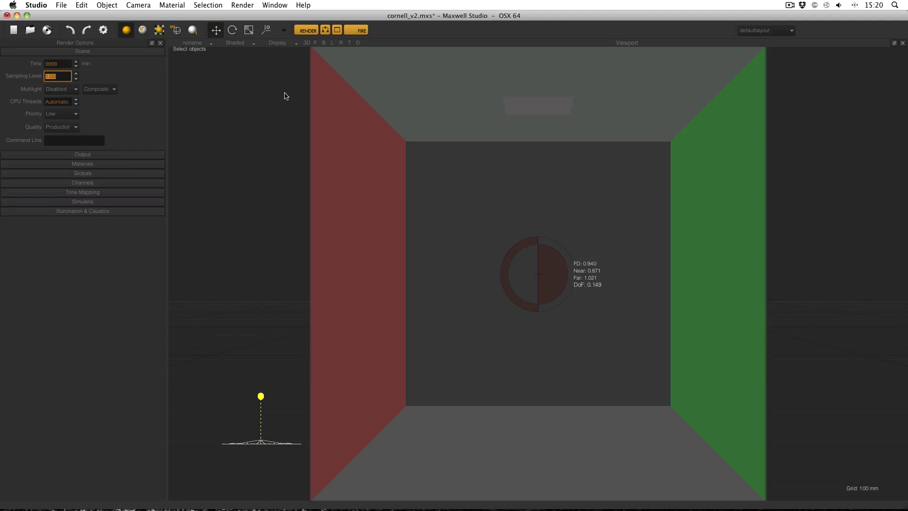
- Show Camera Parameters and Cameras panels and set the camera resolution to 1000
{"action": "left_click", "coordinate": [274, 5]}
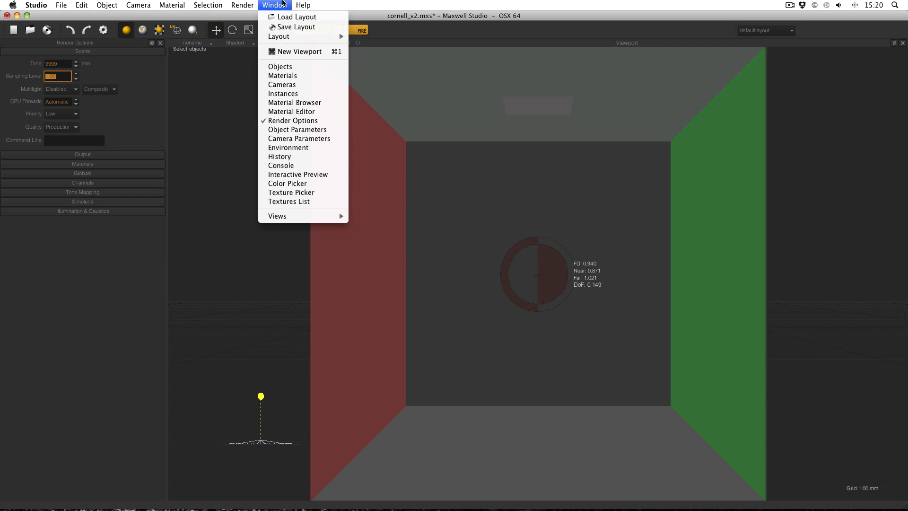
{"action": "mouse_move", "coordinate": [299, 139]}
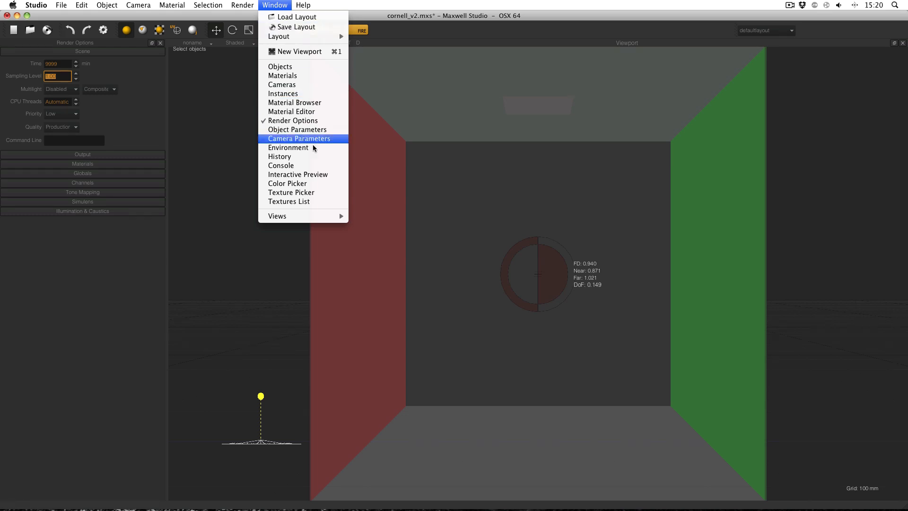
{"action": "left_click", "coordinate": [299, 139]}
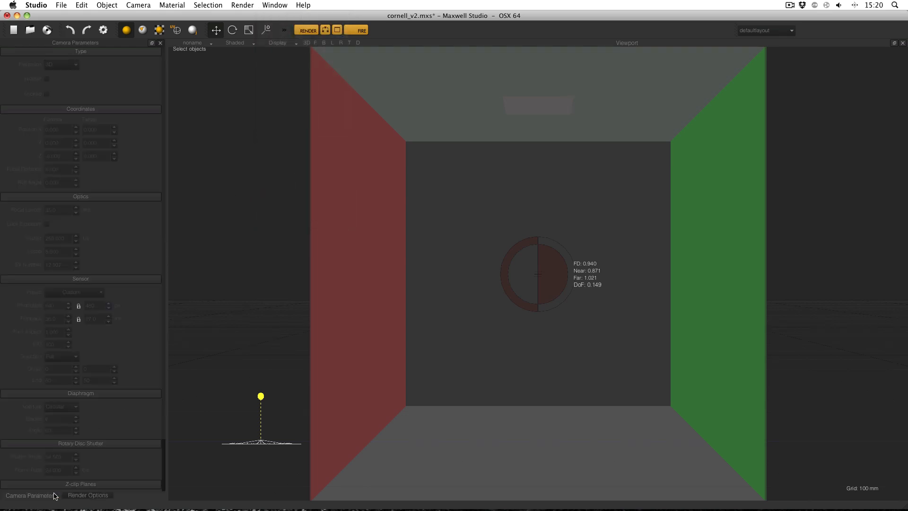
{"action": "left_click", "coordinate": [275, 6]}
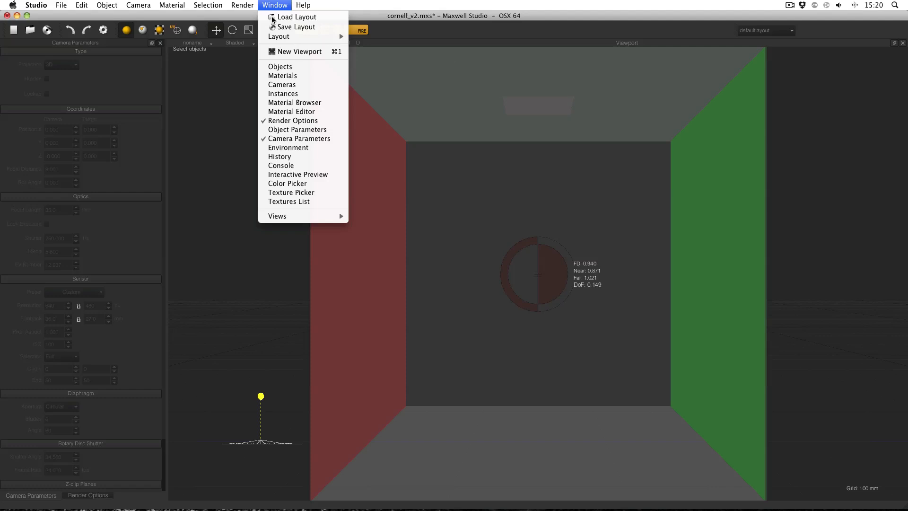
{"action": "left_click", "coordinate": [281, 85]}
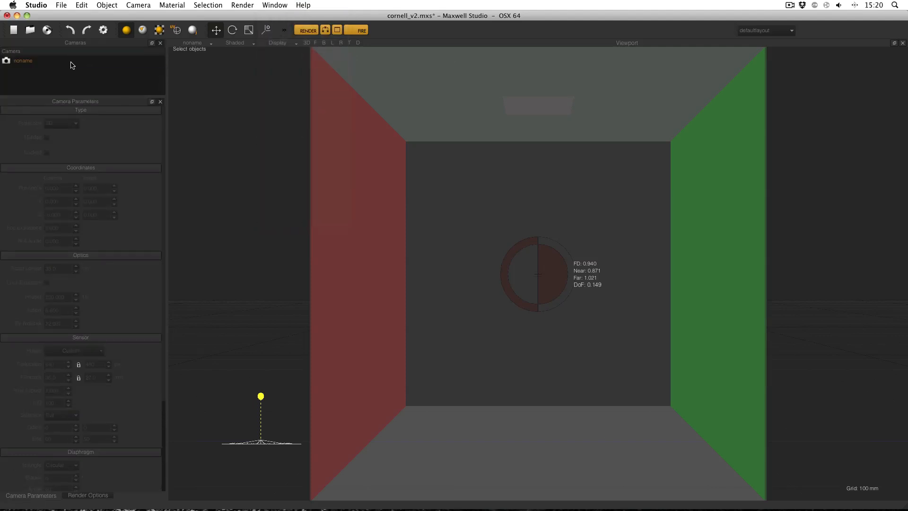
{"action": "left_click", "coordinate": [23, 60]}
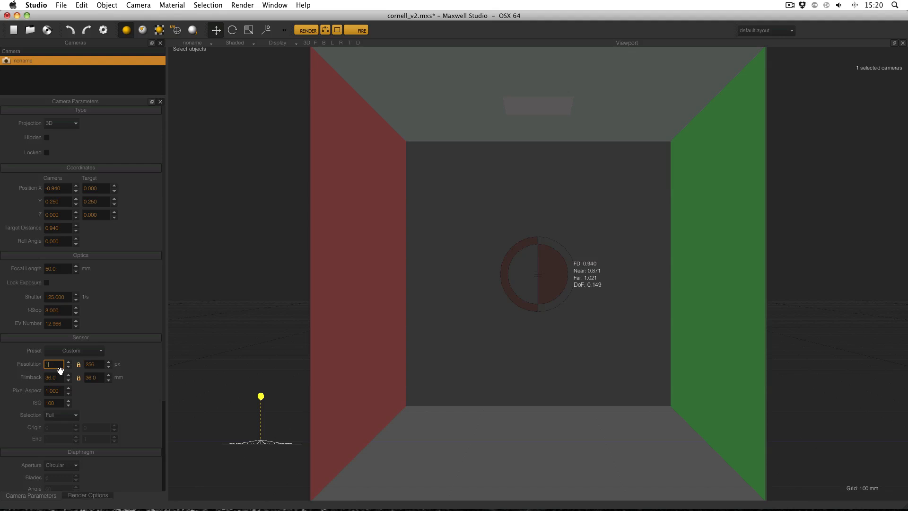
{"action": "type", "text": "1000"}
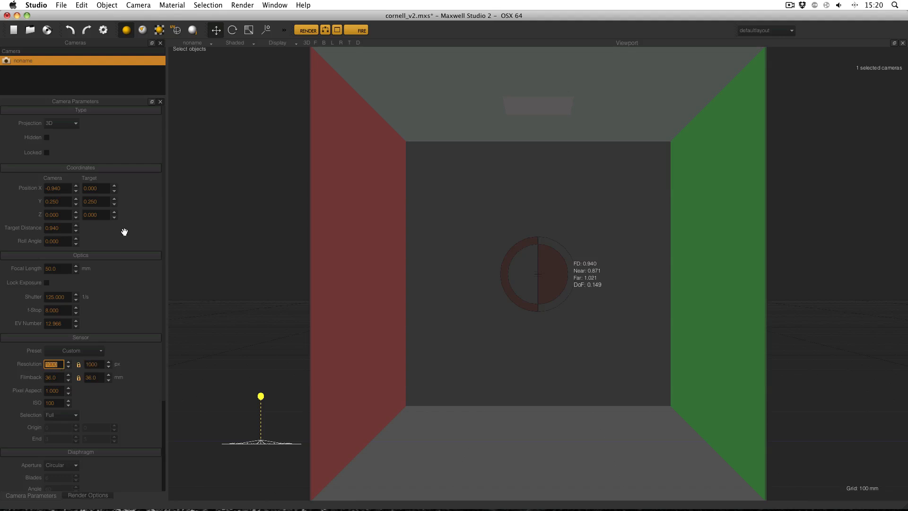
- Set Sampling Level to 1 in Render Options and request a render
{"action": "left_click", "coordinate": [87, 495]}
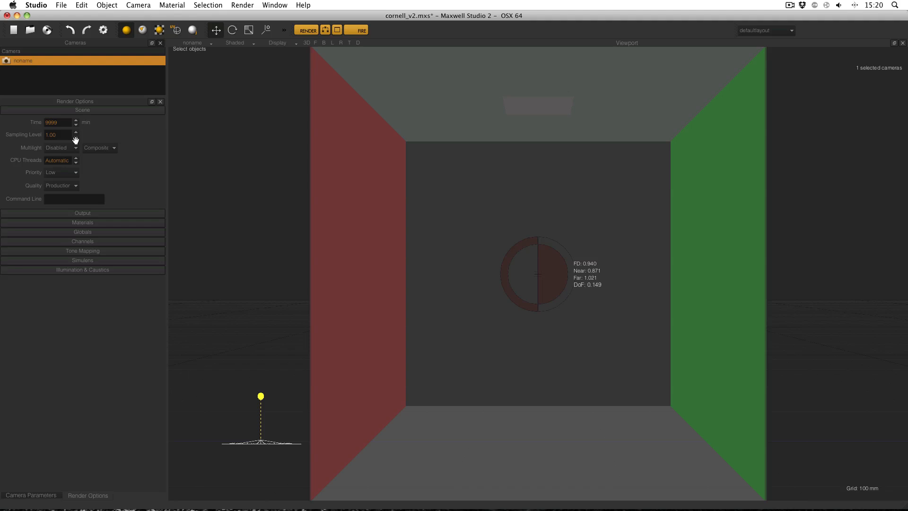
{"action": "left_click", "coordinate": [57, 134]}
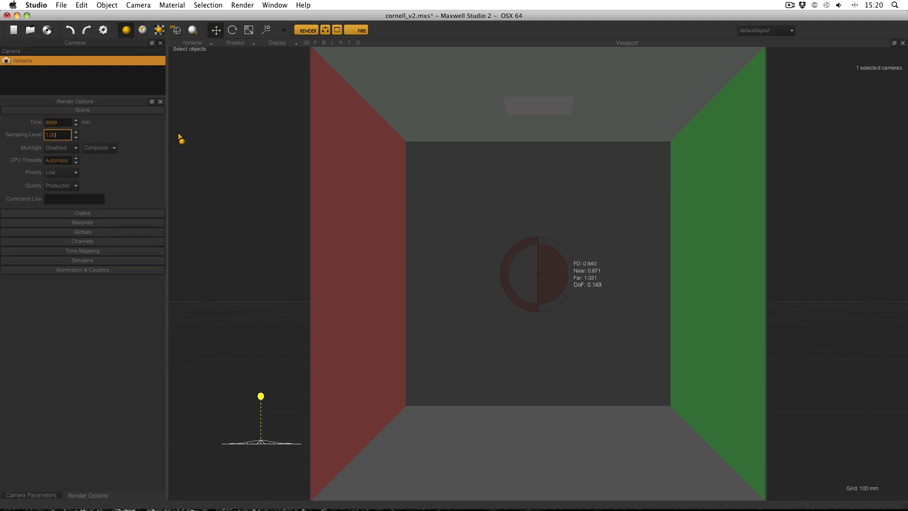
{"action": "left_click", "coordinate": [306, 29]}
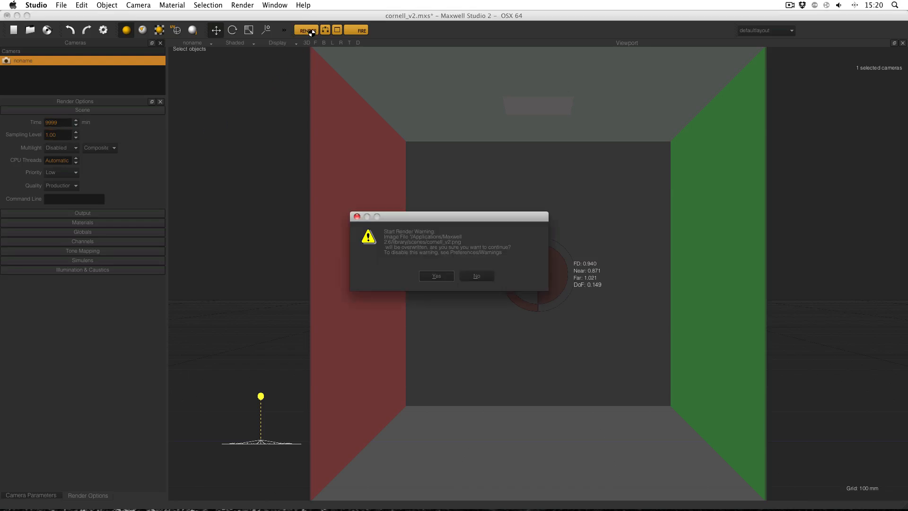
- Accept the Start Render Warning to produce the noisy 1000 × 1000 SL 1 image
{"action": "left_click", "coordinate": [436, 276]}
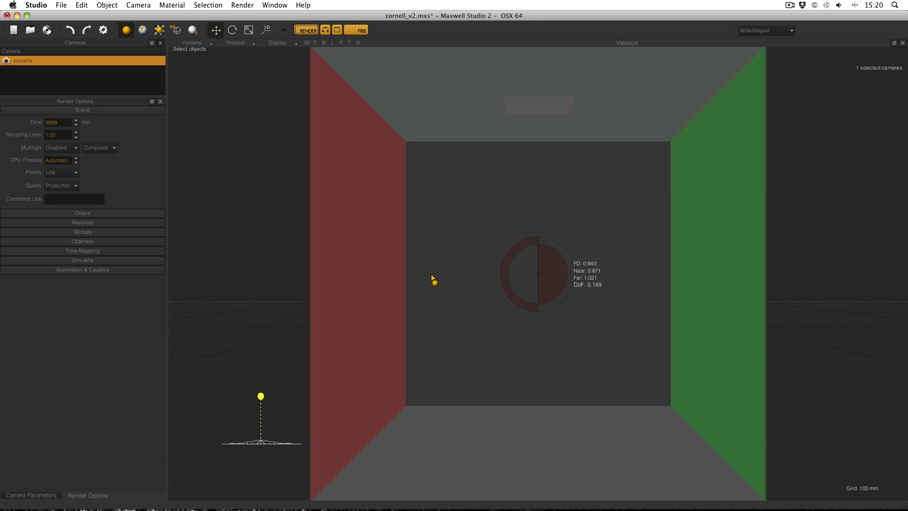
{"action": "left_click", "coordinate": [306, 30]}
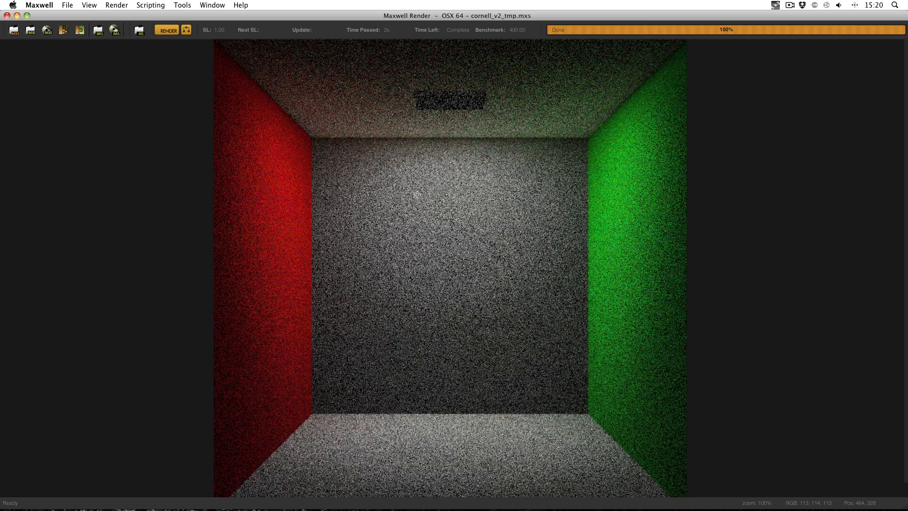
{"action": "mouse_move", "coordinate": [272, 97]}
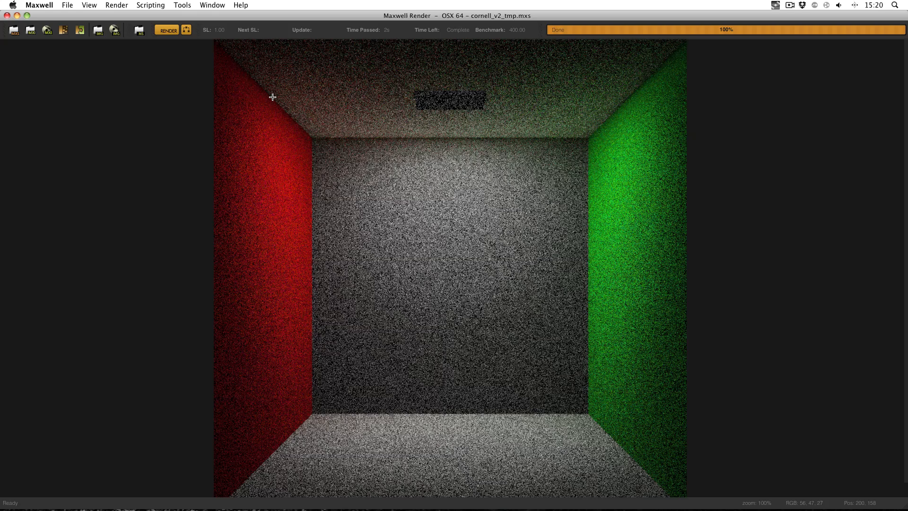
{"action": "mouse_move", "coordinate": [584, 124]}
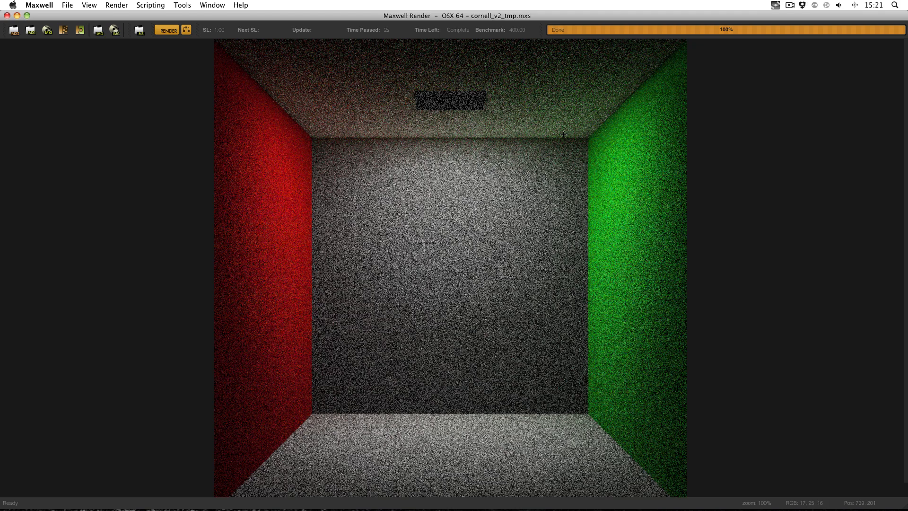
{"action": "mouse_move", "coordinate": [303, 123]}
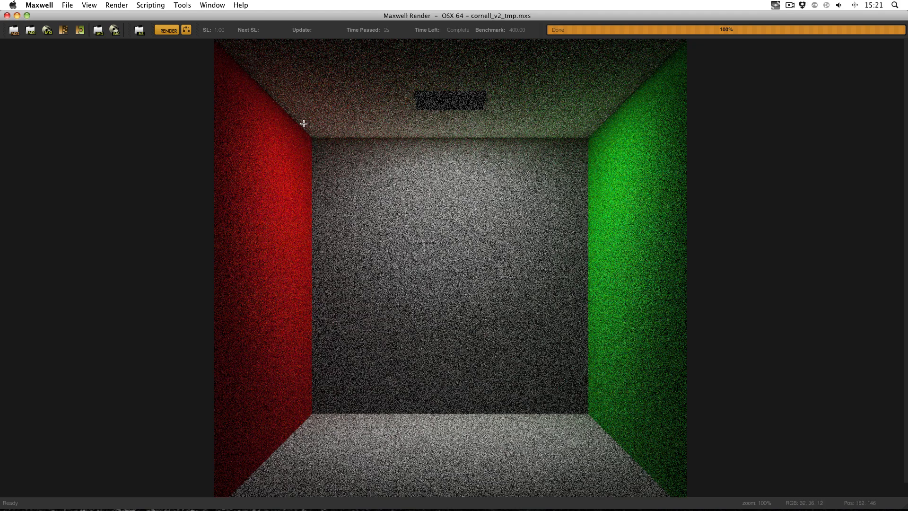
{"action": "mouse_move", "coordinate": [560, 138]}
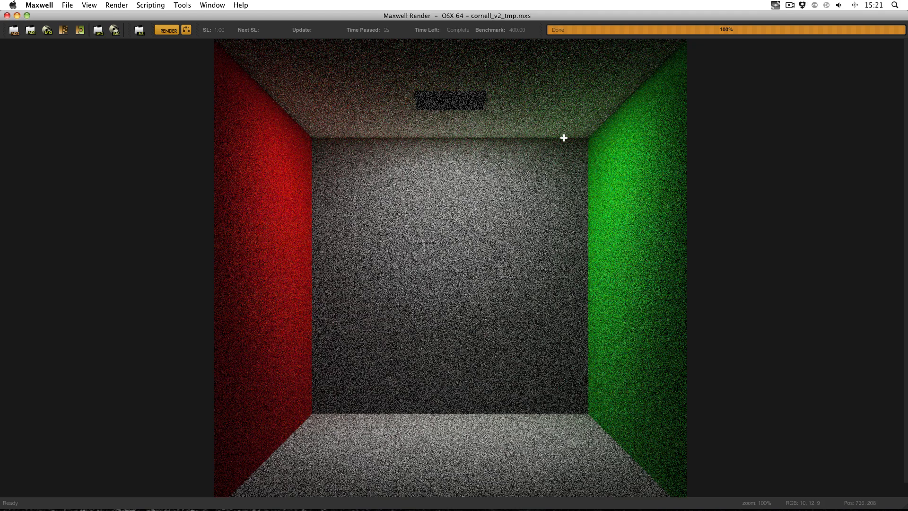
{"action": "mouse_move", "coordinate": [595, 413]}
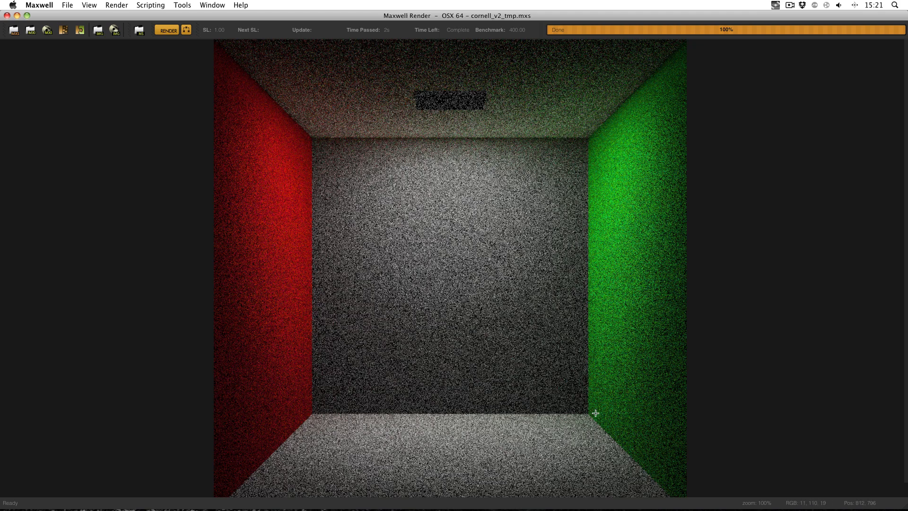
{"action": "mouse_move", "coordinate": [578, 373]}
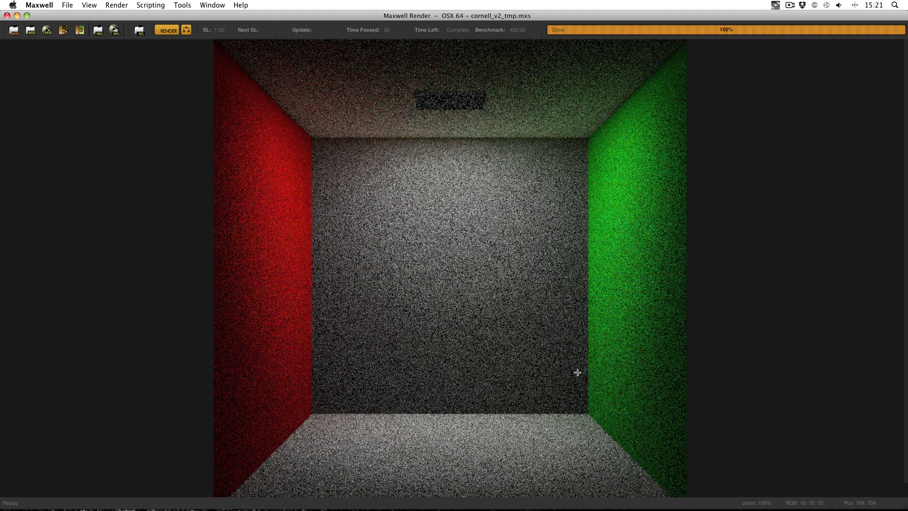
{"action": "mouse_move", "coordinate": [578, 364]}
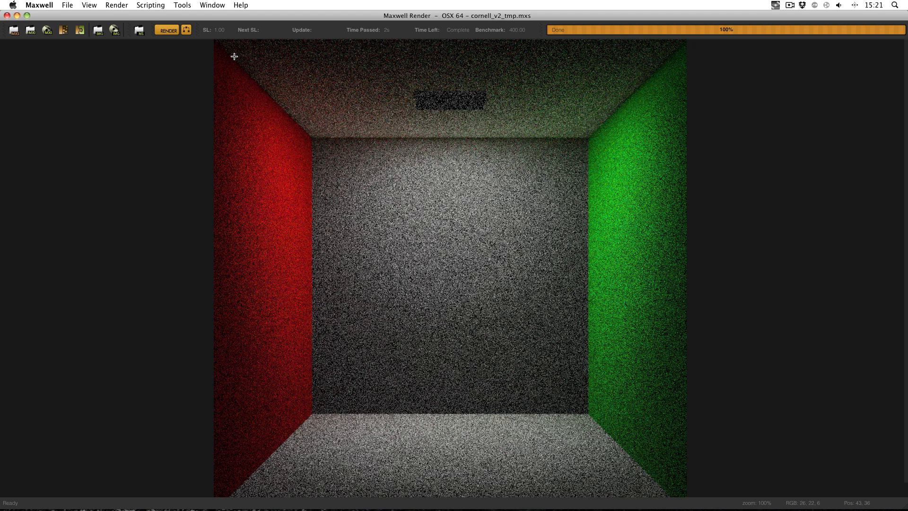
{"action": "mouse_move", "coordinate": [257, 56]}
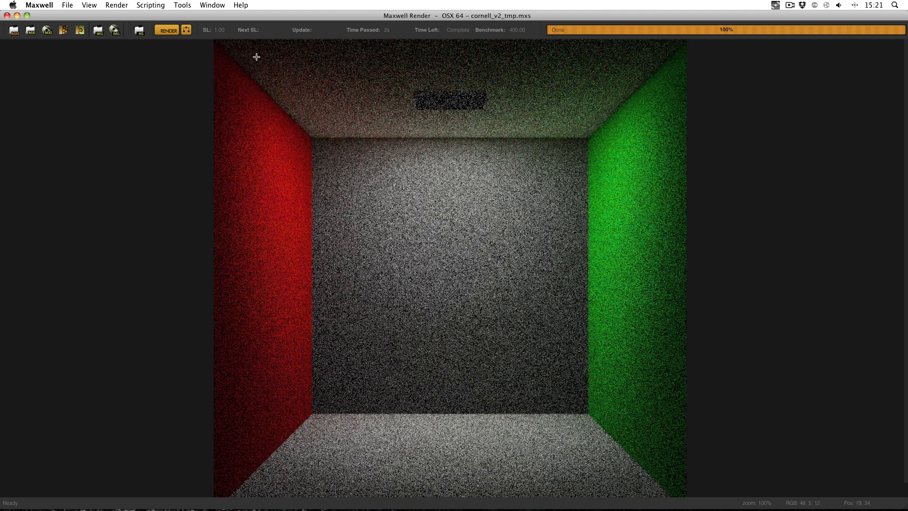
{"action": "mouse_move", "coordinate": [307, 56]}
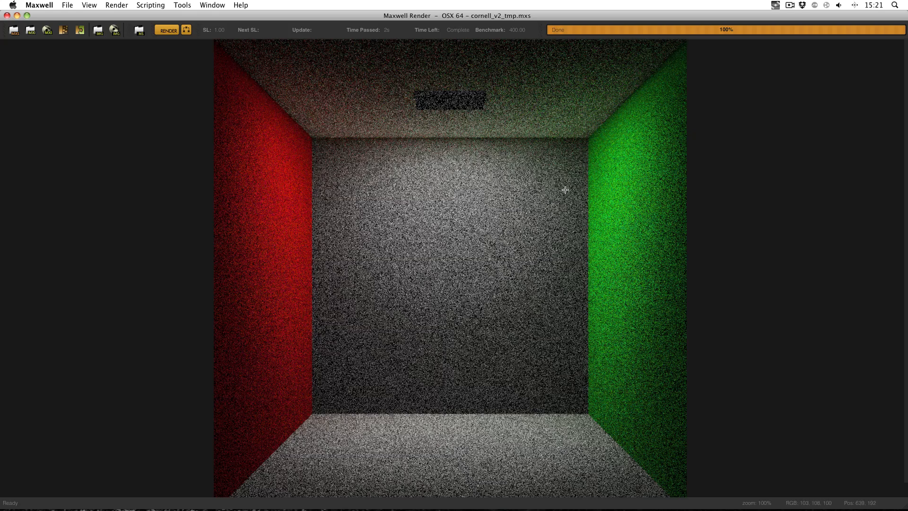
{"action": "mouse_move", "coordinate": [646, 322]}
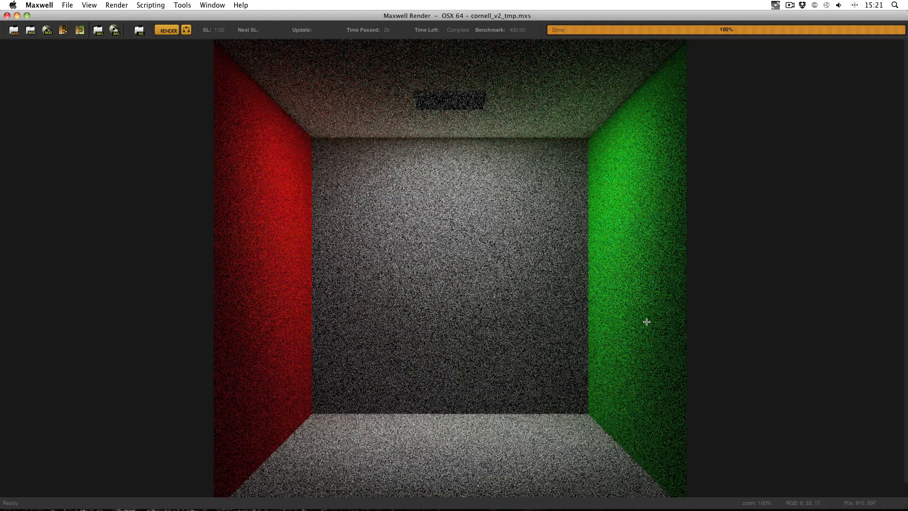
{"action": "mouse_move", "coordinate": [645, 326]}
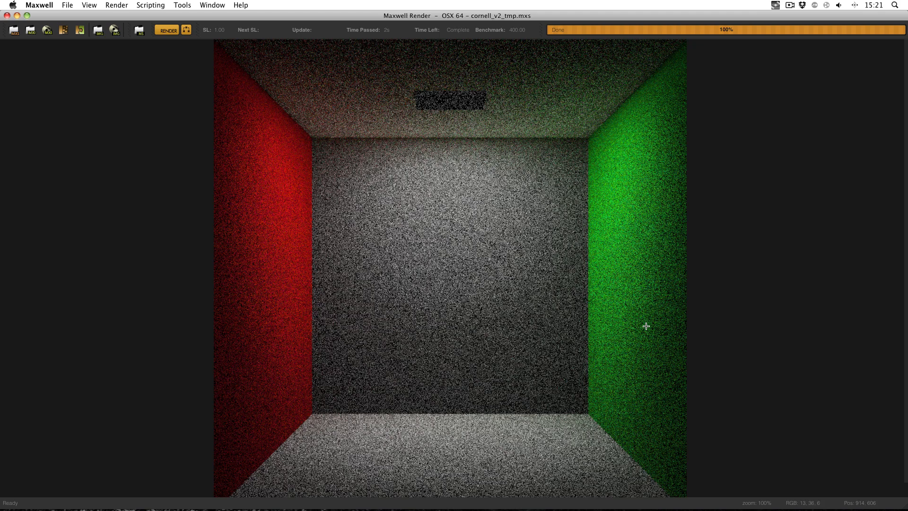
{"action": "mouse_move", "coordinate": [643, 326]}
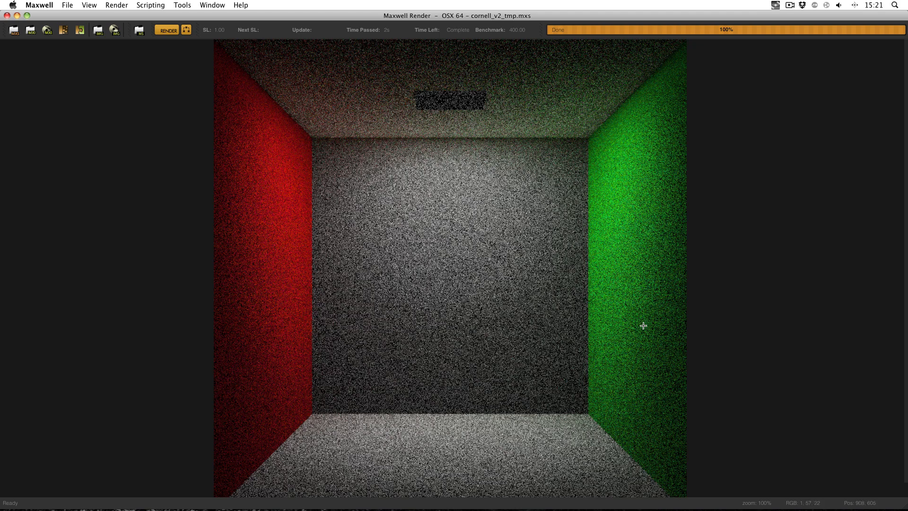
{"action": "mouse_move", "coordinate": [640, 325]}
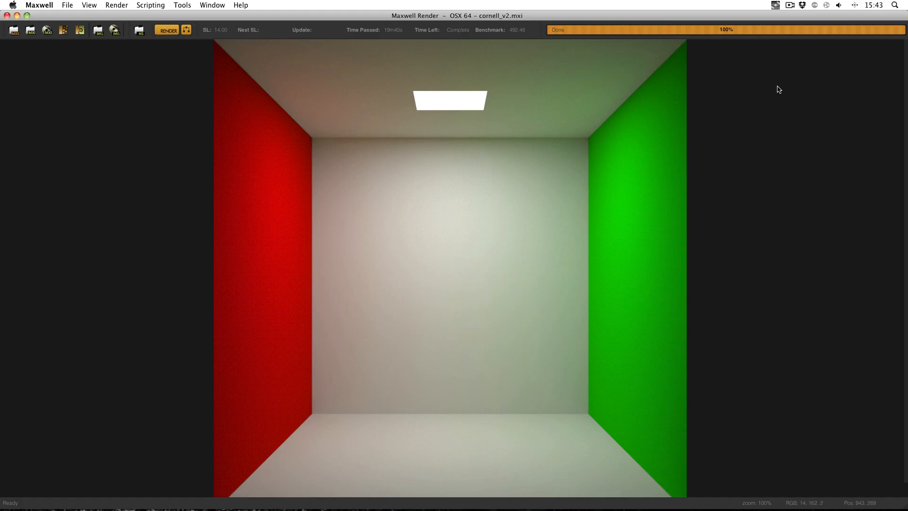
{"action": "mouse_move", "coordinate": [214, 39]}
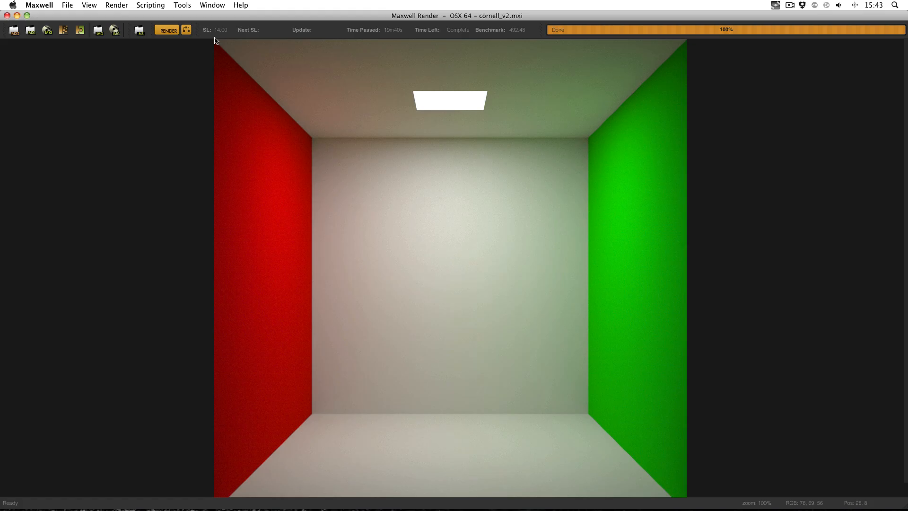
{"action": "mouse_move", "coordinate": [211, 67]}
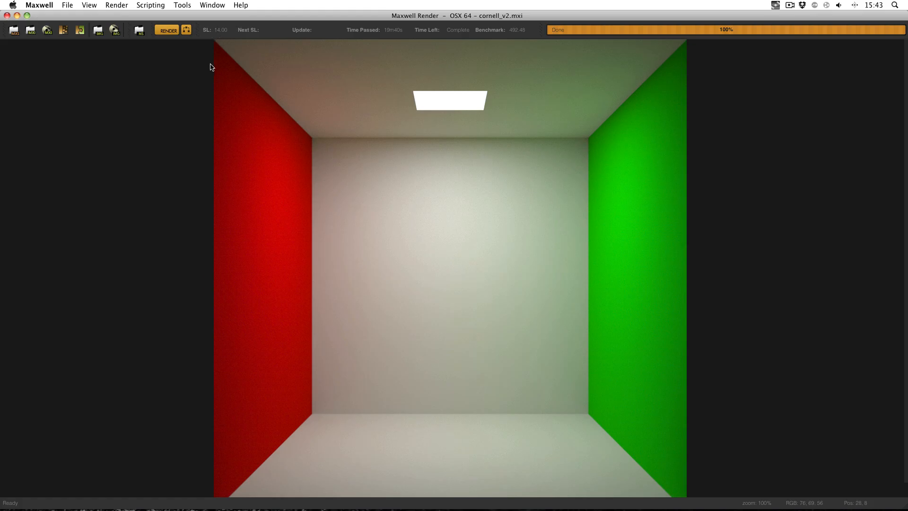
{"action": "mouse_move", "coordinate": [315, 84]}
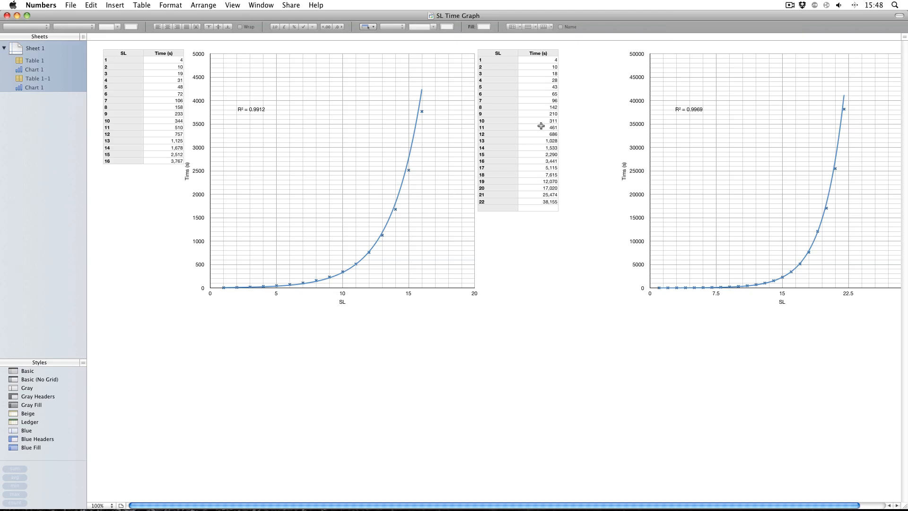
- Inspect cell B13, the SL 12 time formula 11*60+26 (686 seconds)
{"action": "left_click", "coordinate": [540, 127]}
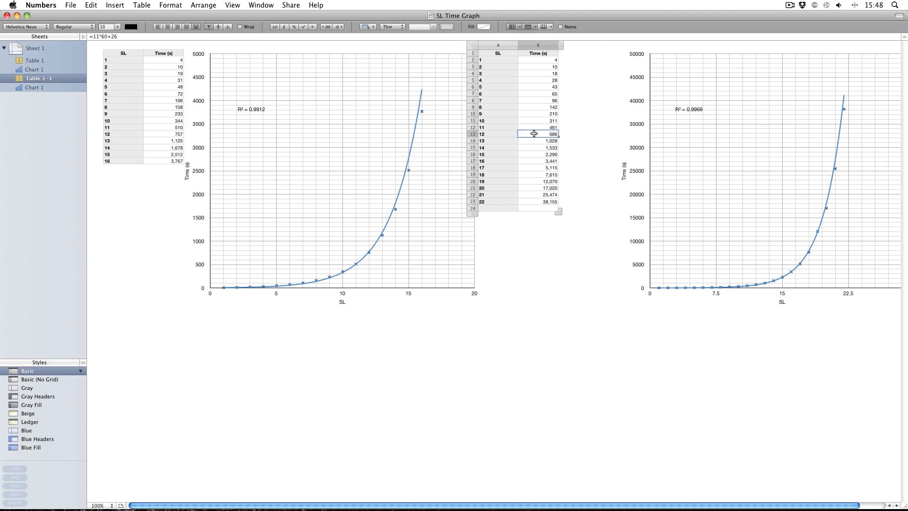
{"action": "mouse_move", "coordinate": [499, 133]}
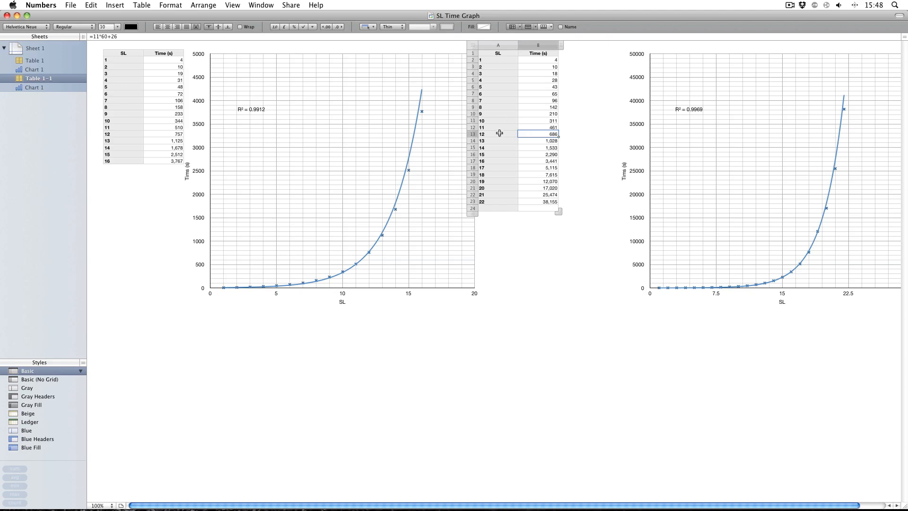